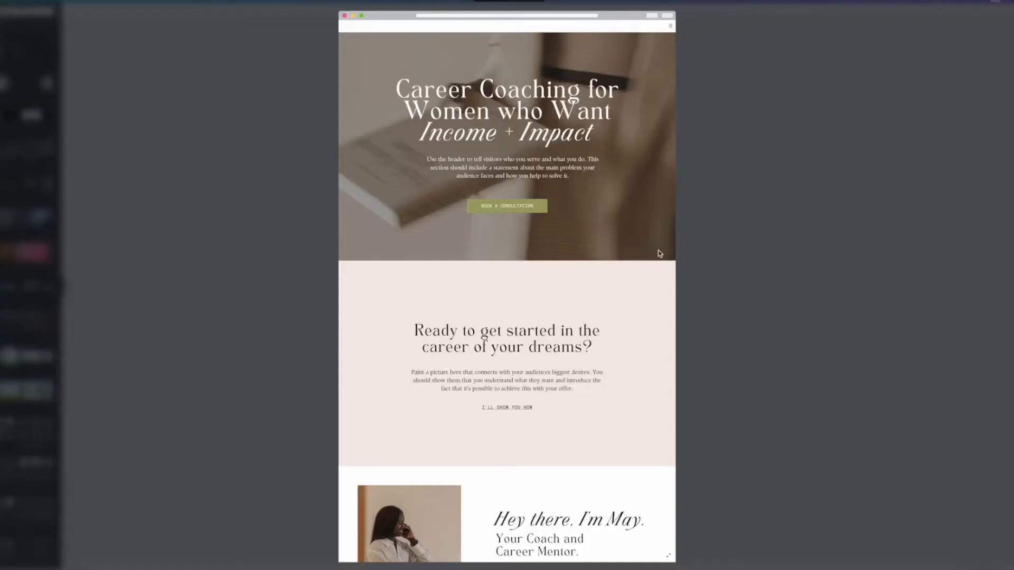
Scroll through the rest of the career-coaching website template preview
{"action": "scroll", "scroll_direction": "down", "scroll_amount": 3}
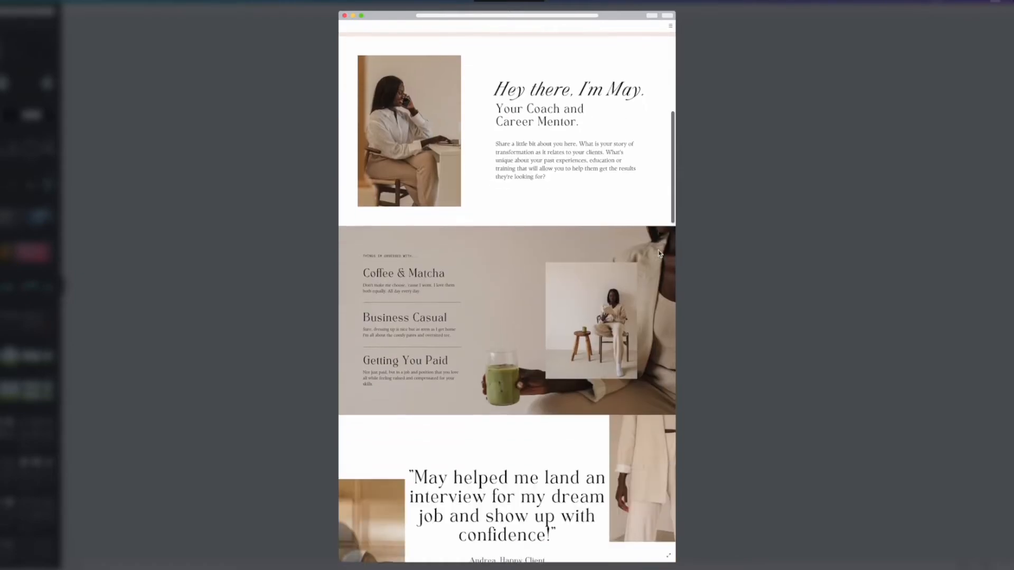
{"action": "scroll", "scroll_direction": "down", "scroll_amount": 3}
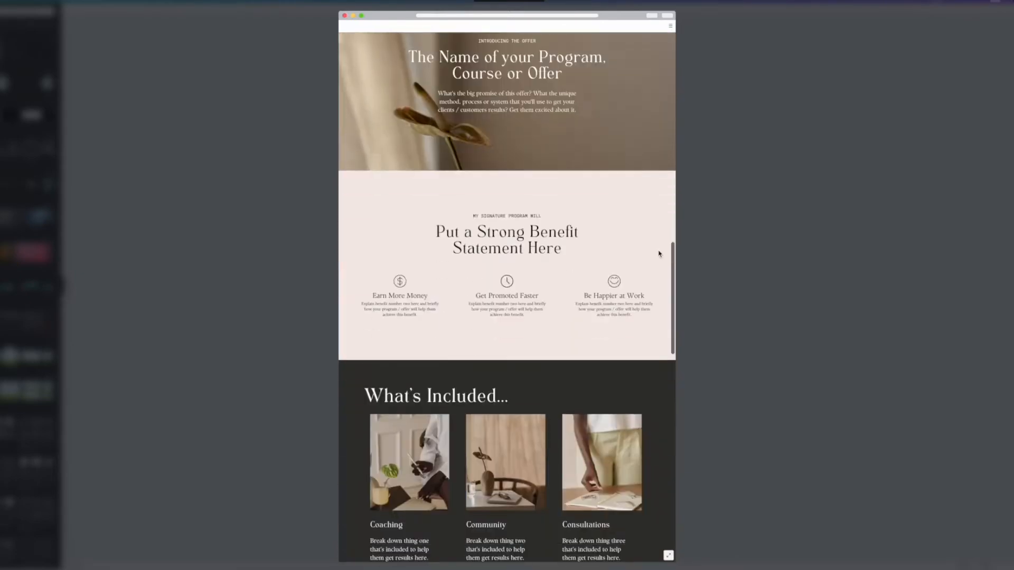
{"action": "scroll", "scroll_direction": "down", "scroll_amount": 3}
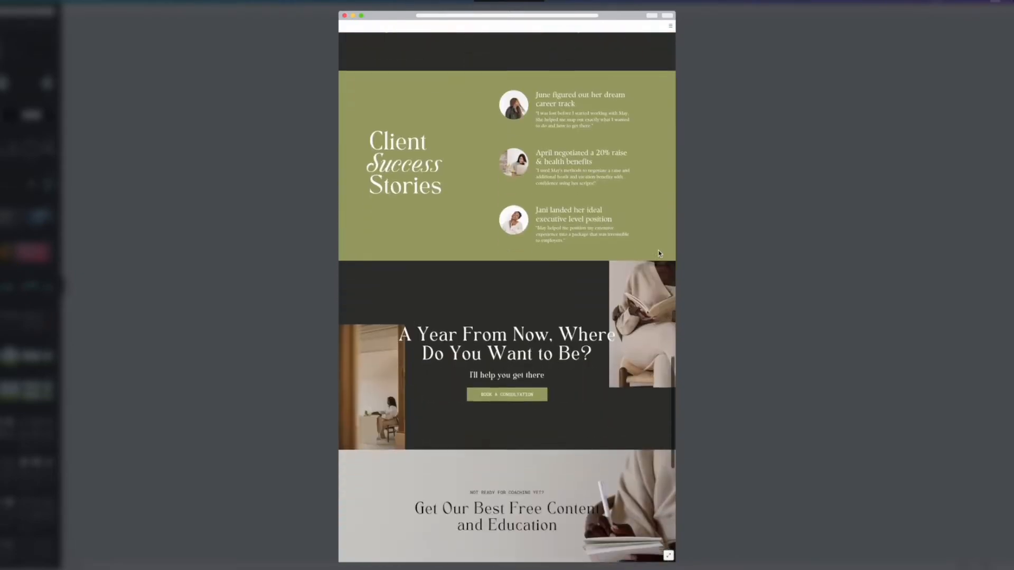
{"action": "scroll", "scroll_direction": "down", "scroll_amount": 3}
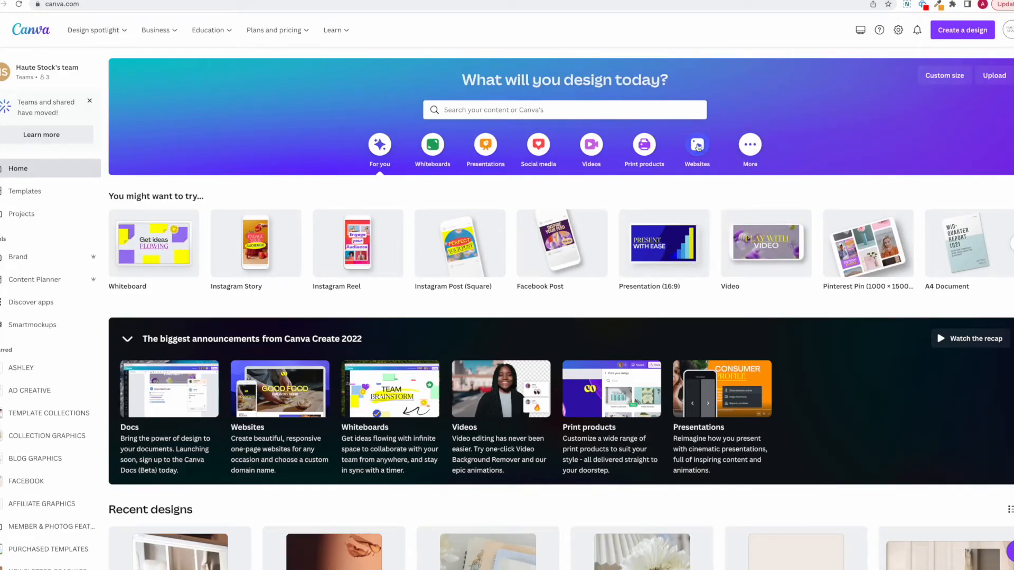
Browse the Websites category's business, portfolio, event, education and retail templates
{"action": "left_click", "coordinate": [697, 149]}
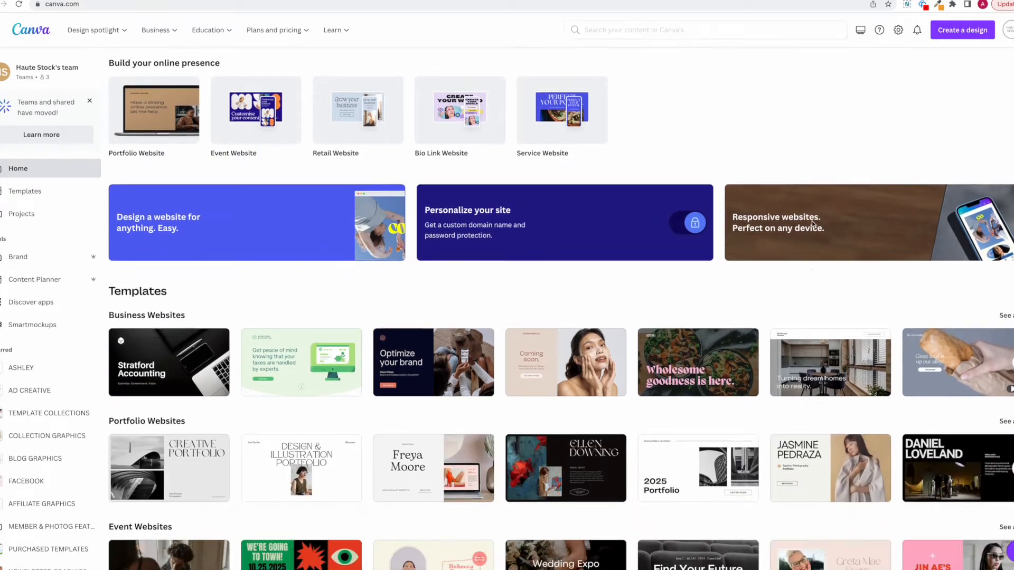
{"action": "scroll", "scroll_direction": "down", "scroll_amount": 3}
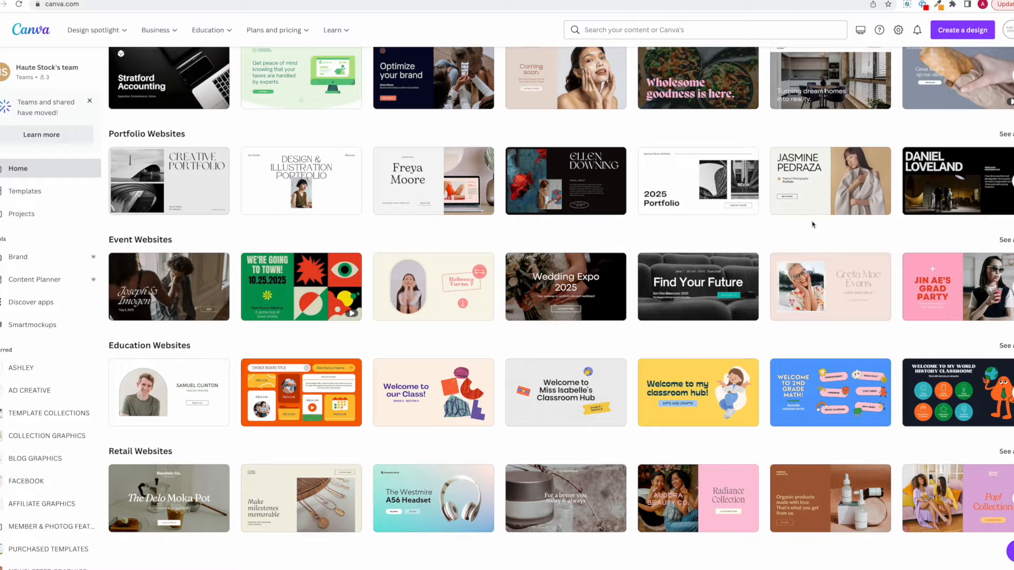
{"action": "scroll", "scroll_direction": "up", "scroll_amount": 3}
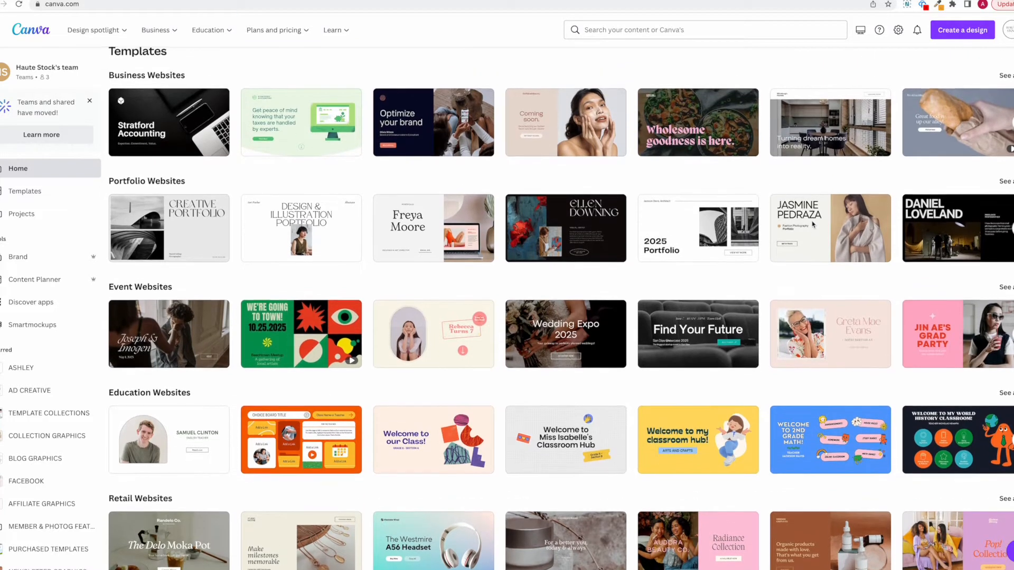
{"action": "scroll", "scroll_direction": "up", "scroll_amount": 3}
{"action": "type", "text": "we"}
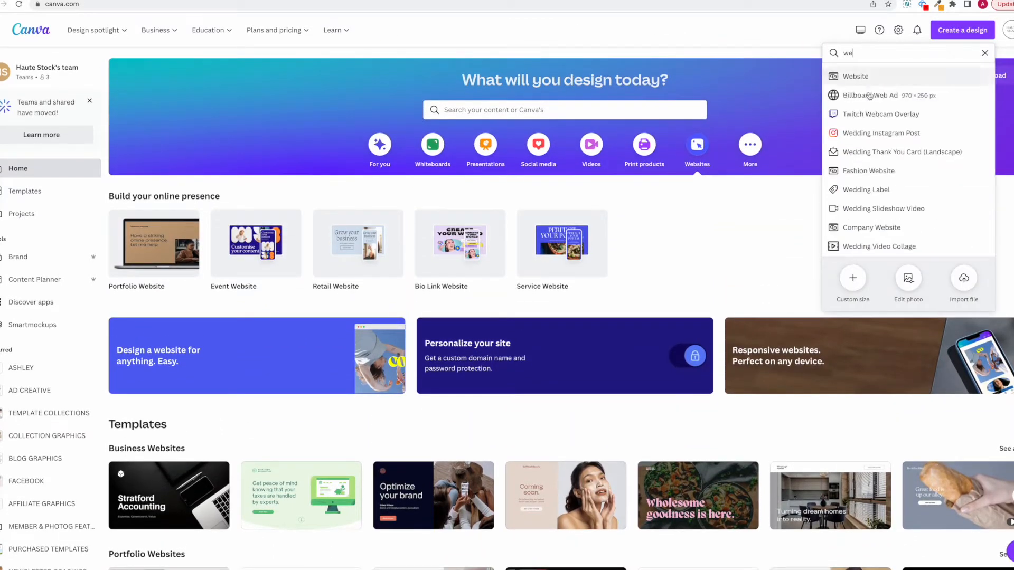
Create a blank Website design and bring up its Publish Website domain options
{"action": "left_click", "coordinate": [855, 76]}
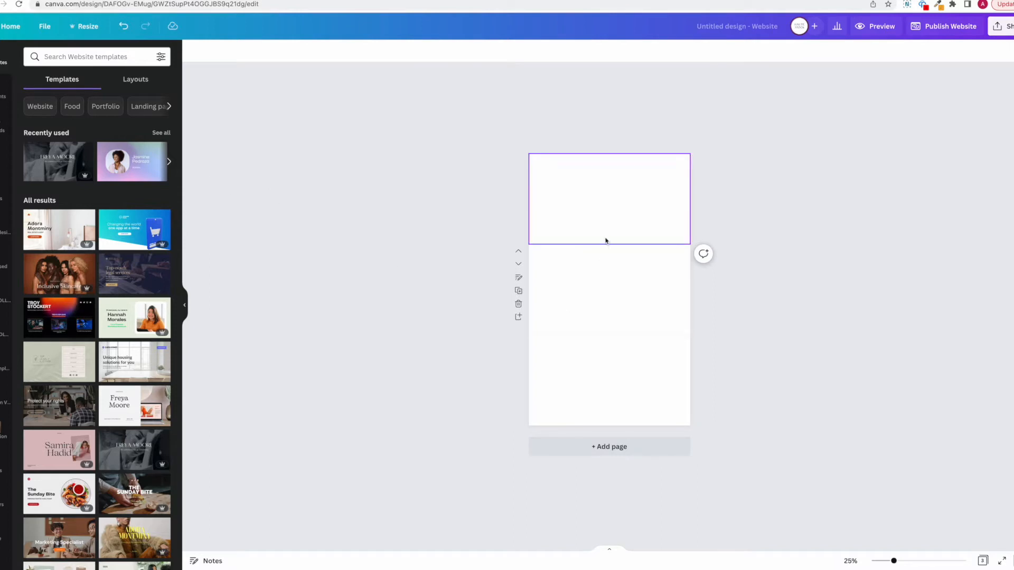
{"action": "left_click", "coordinate": [851, 356]}
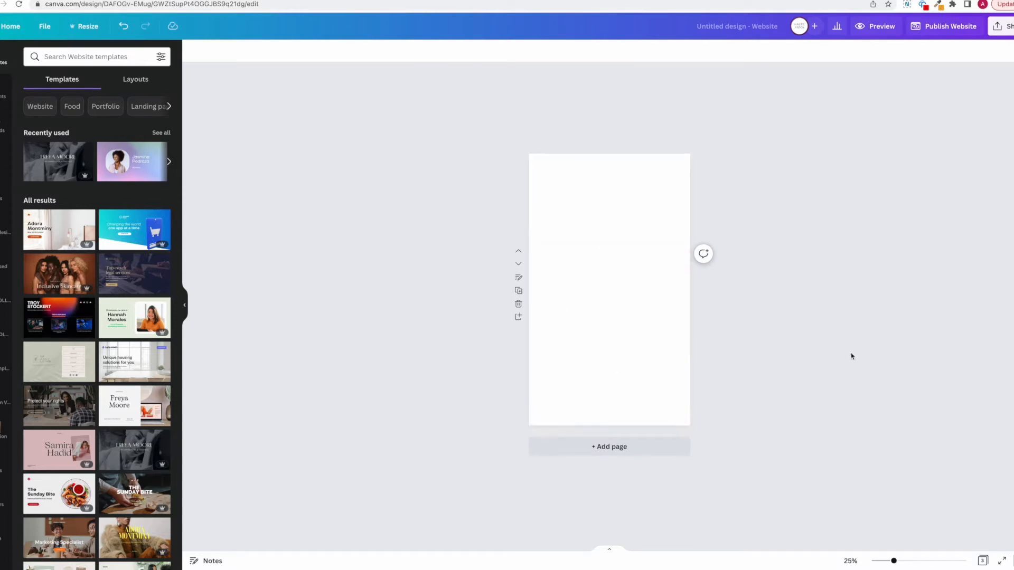
{"action": "left_click", "coordinate": [1007, 26]}
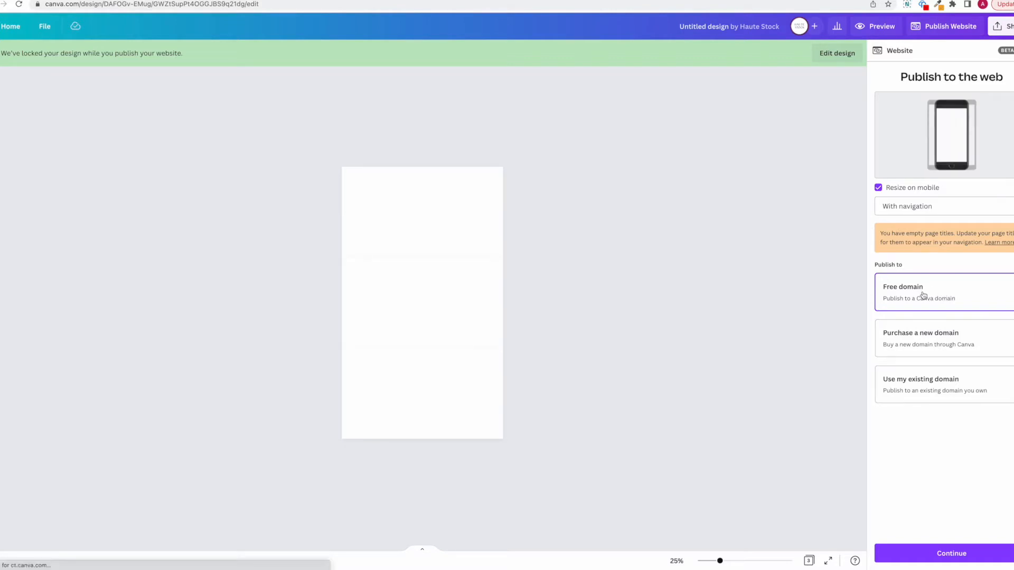
{"action": "mouse_move", "coordinate": [924, 319]}
{"action": "type", "text": "we"}
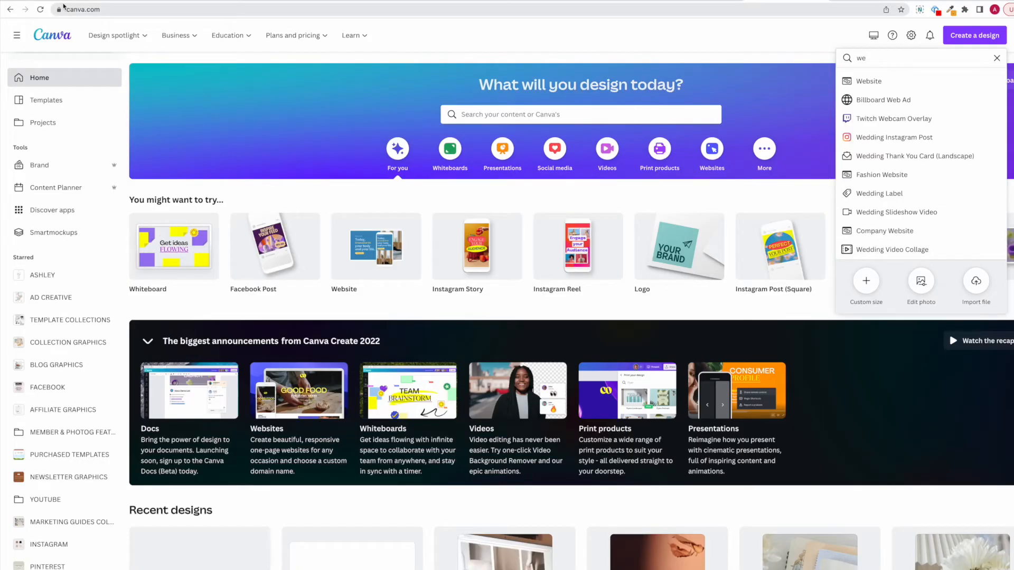
{"action": "mouse_move", "coordinate": [747, 45]}
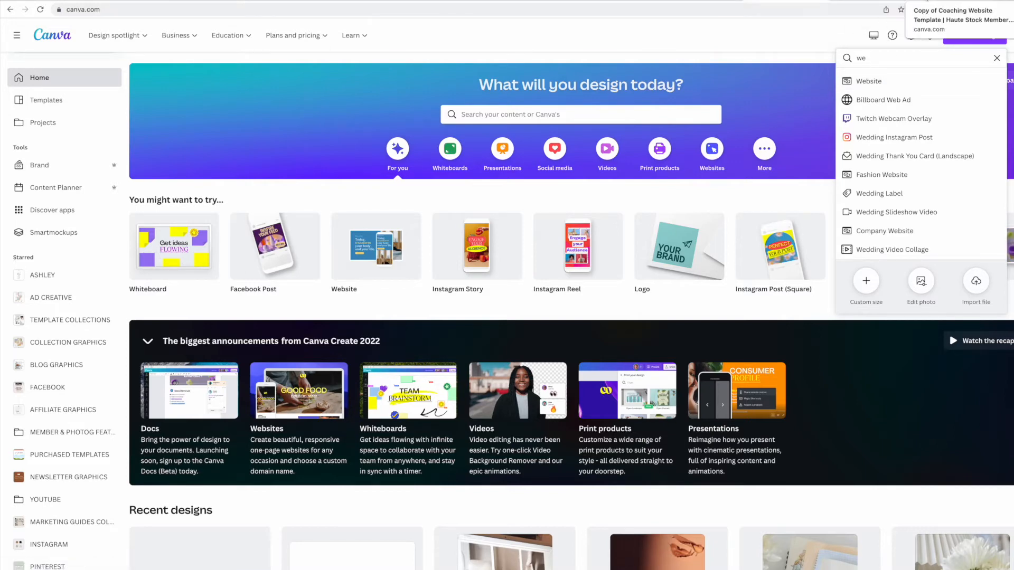
Switch to the 'Copy of Coaching Website Template' tab and scroll through its pages
{"action": "left_click", "coordinate": [870, 81]}
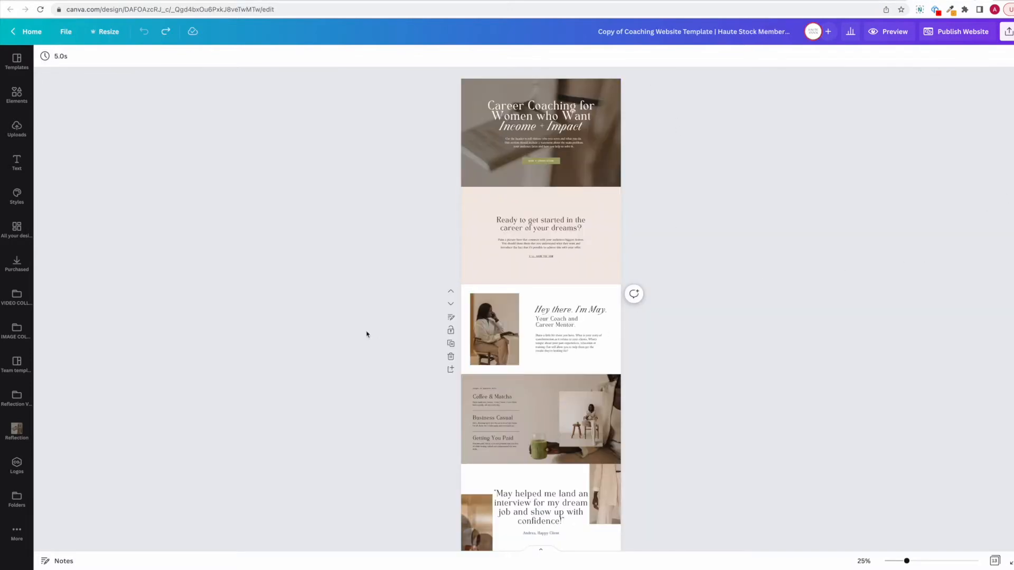
{"action": "scroll", "scroll_direction": "down", "scroll_amount": 3}
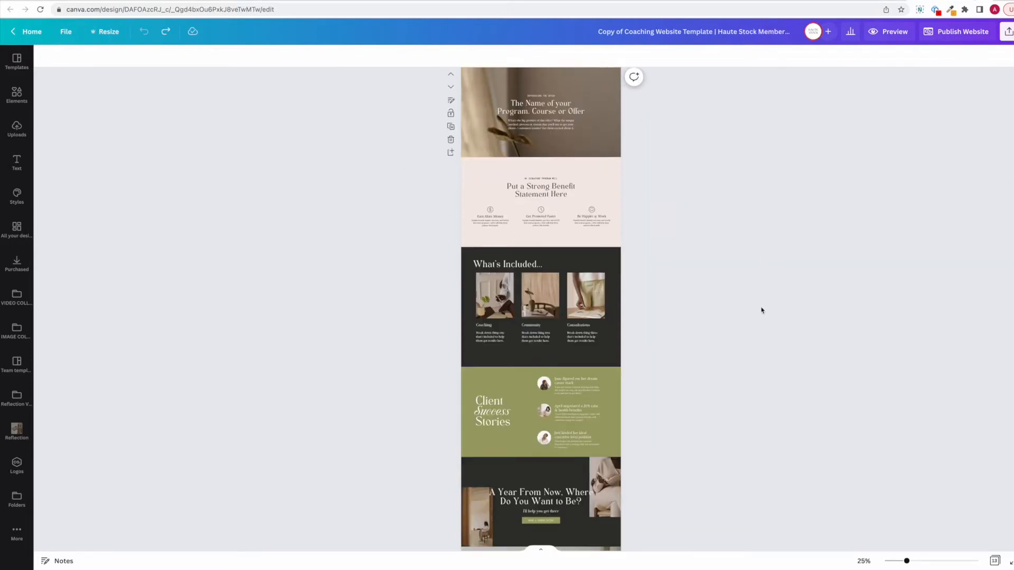
{"action": "scroll", "scroll_direction": "up", "scroll_amount": 3}
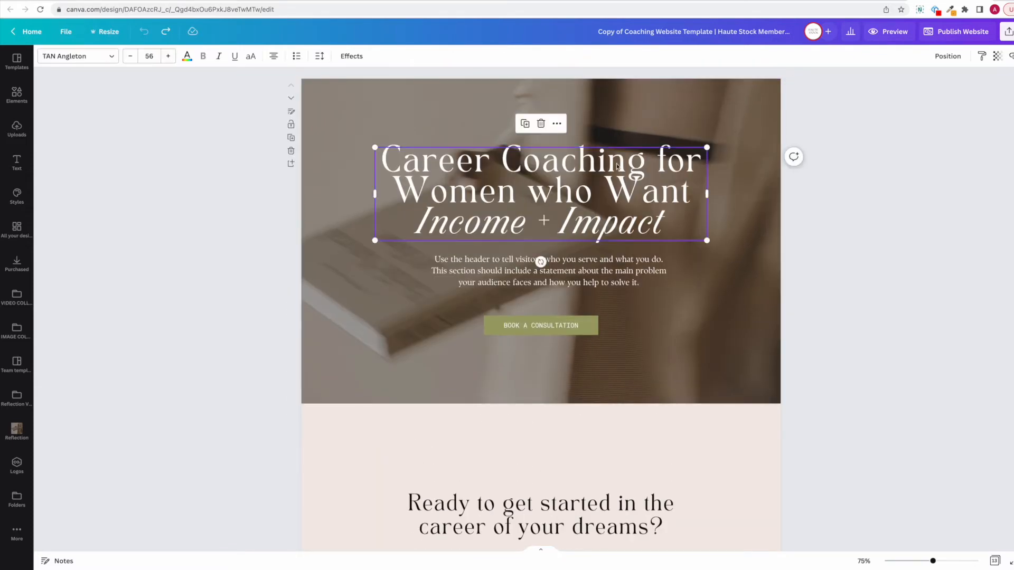
Swap the heading, Muli Regular tagline and button fonts throughout the design with Change all
{"action": "left_click", "coordinate": [72, 55]}
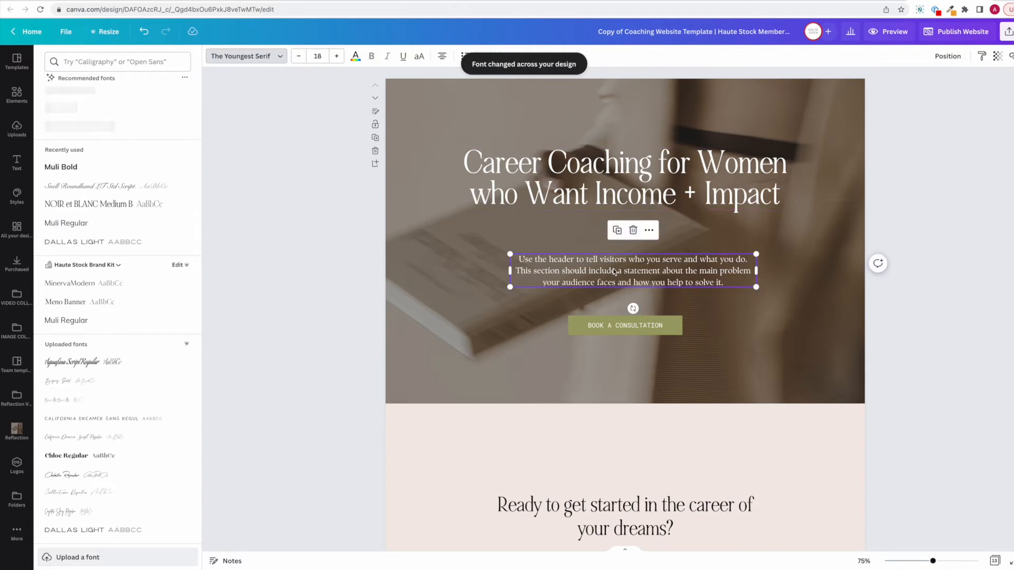
{"action": "left_click", "coordinate": [67, 223]}
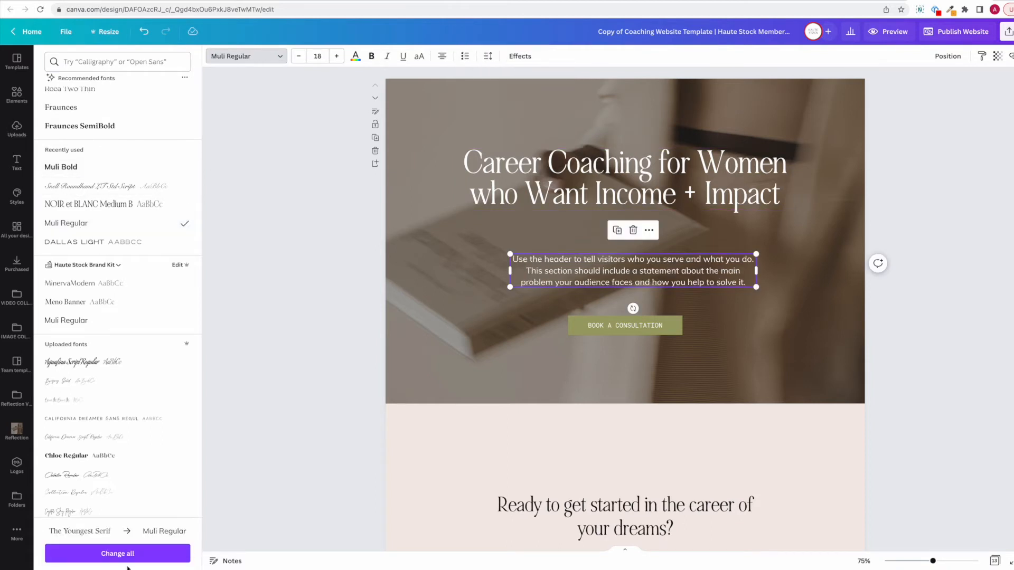
{"action": "left_click", "coordinate": [117, 554]}
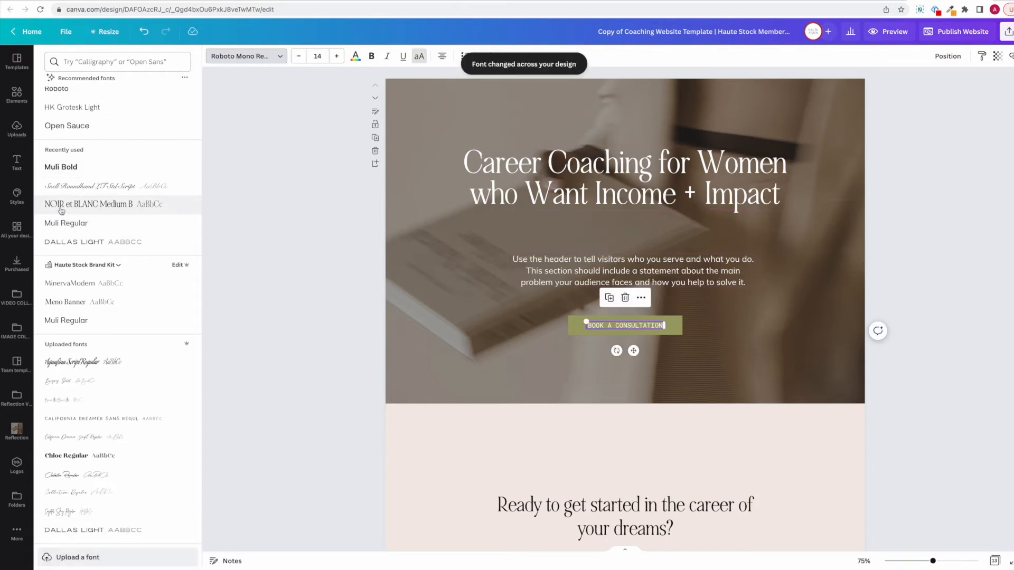
{"action": "left_click", "coordinate": [92, 241]}
{"action": "type", "text": "Marketing"}
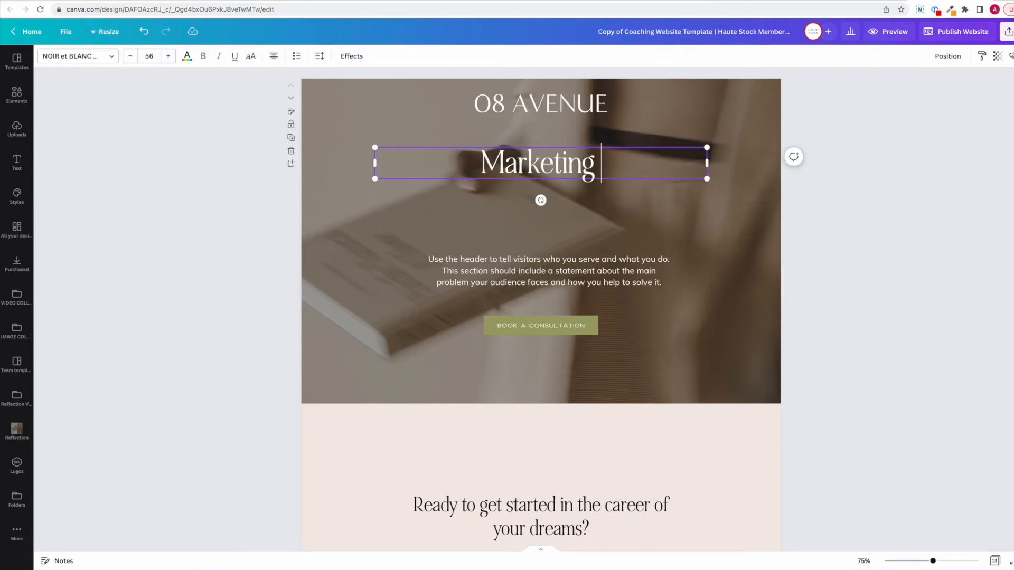
{"action": "left_click", "coordinate": [547, 270]}
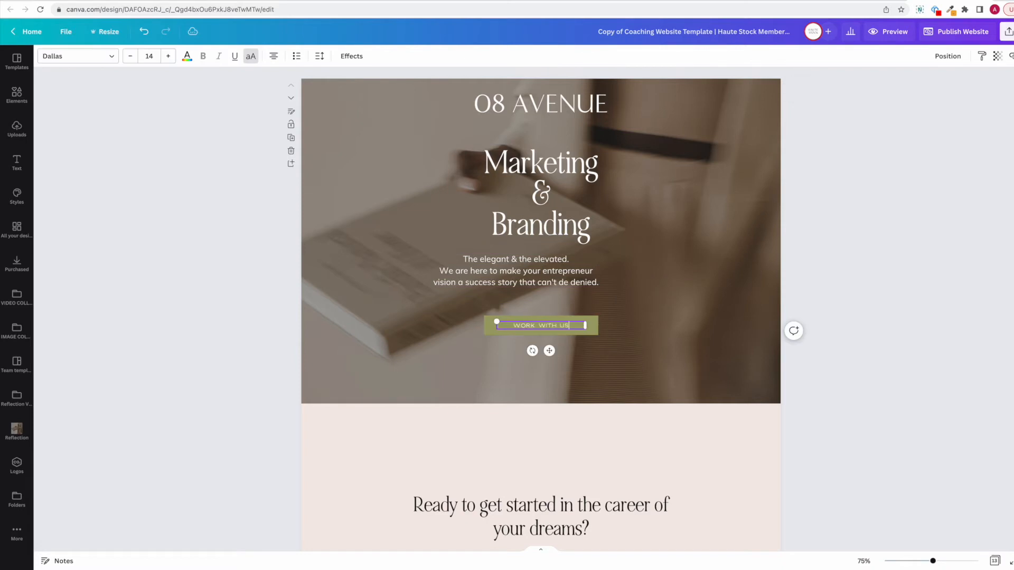
Browse the Reflection photos and give the WORK WITH US button a blush fill
{"action": "left_click", "coordinate": [17, 430]}
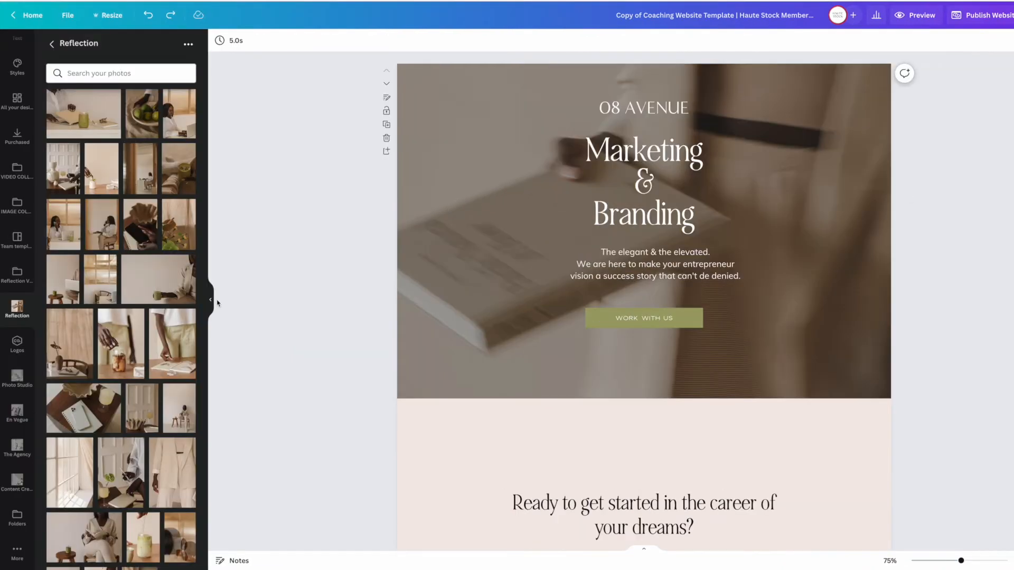
{"action": "mouse_move", "coordinate": [87, 470]}
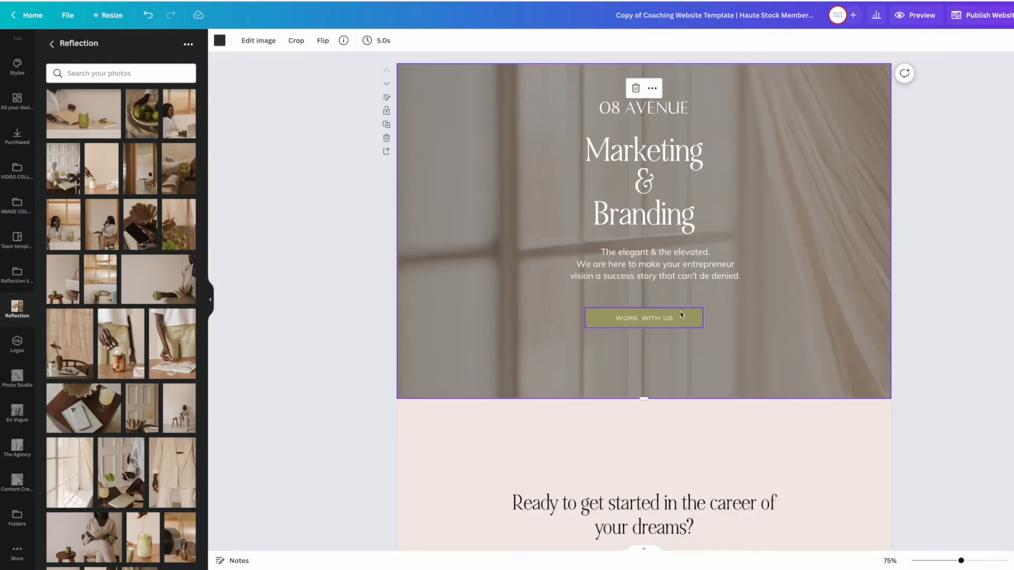
{"action": "left_click", "coordinate": [643, 317]}
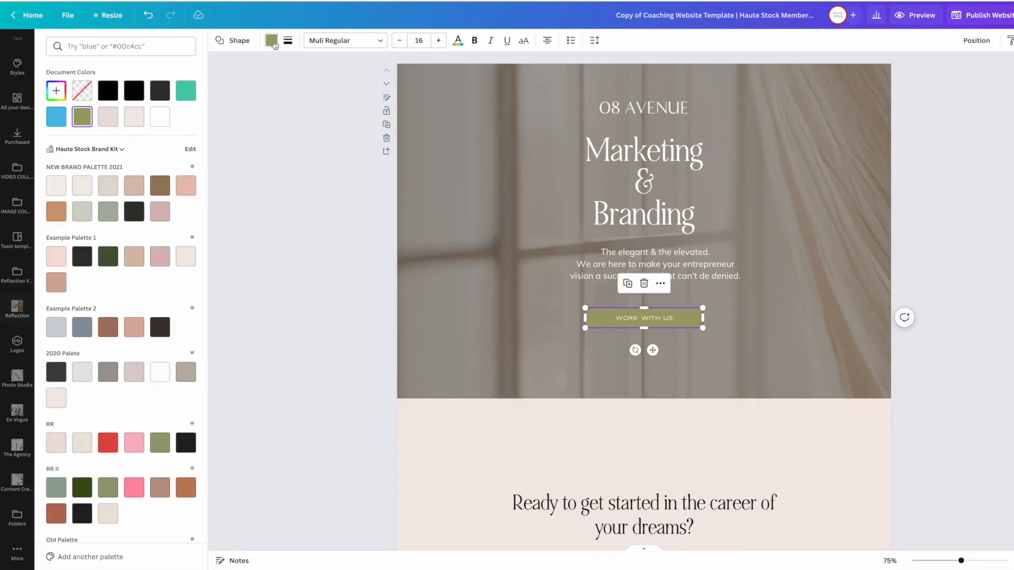
{"action": "left_click", "coordinate": [134, 186]}
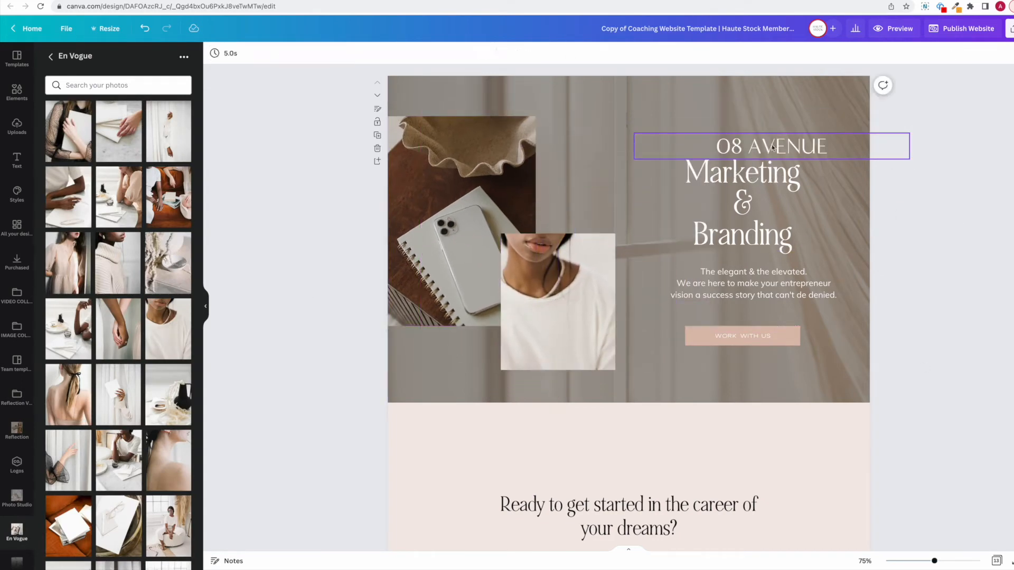
Select the tagline and duplicate the pink 'Ready to get started' call-to-action section
{"action": "left_click", "coordinate": [747, 278]}
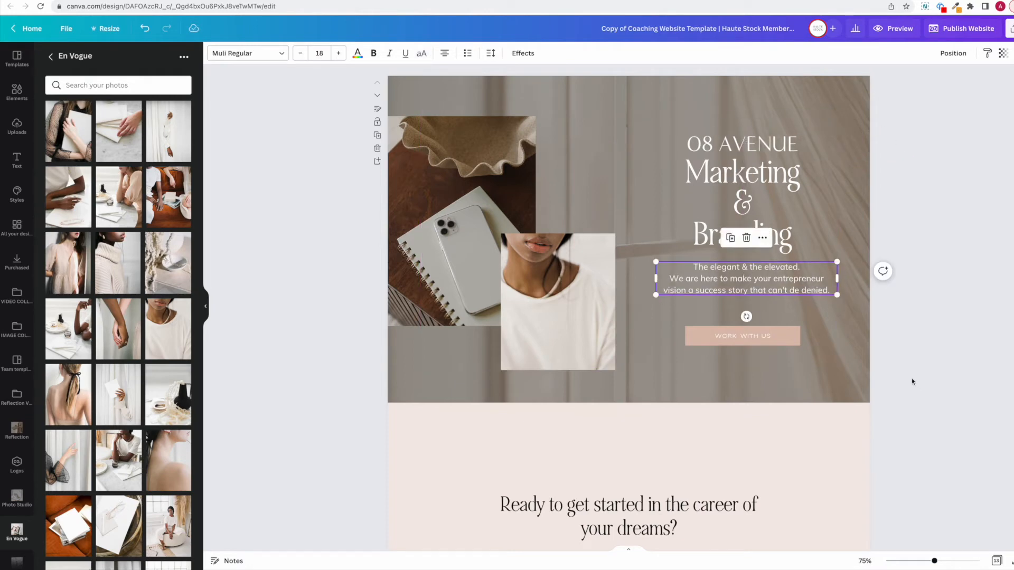
{"action": "left_click", "coordinate": [968, 53]}
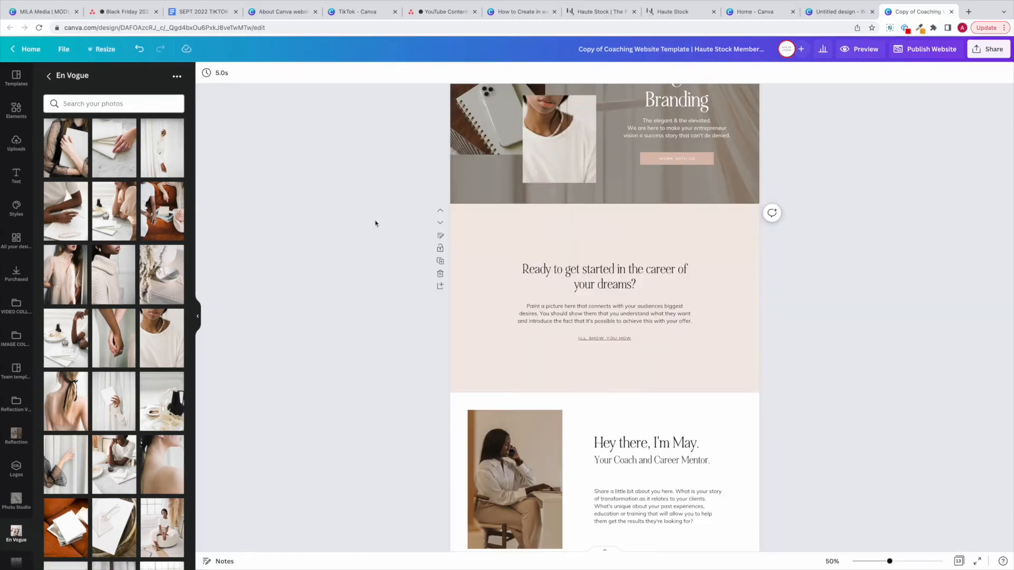
{"action": "mouse_move", "coordinate": [442, 286]}
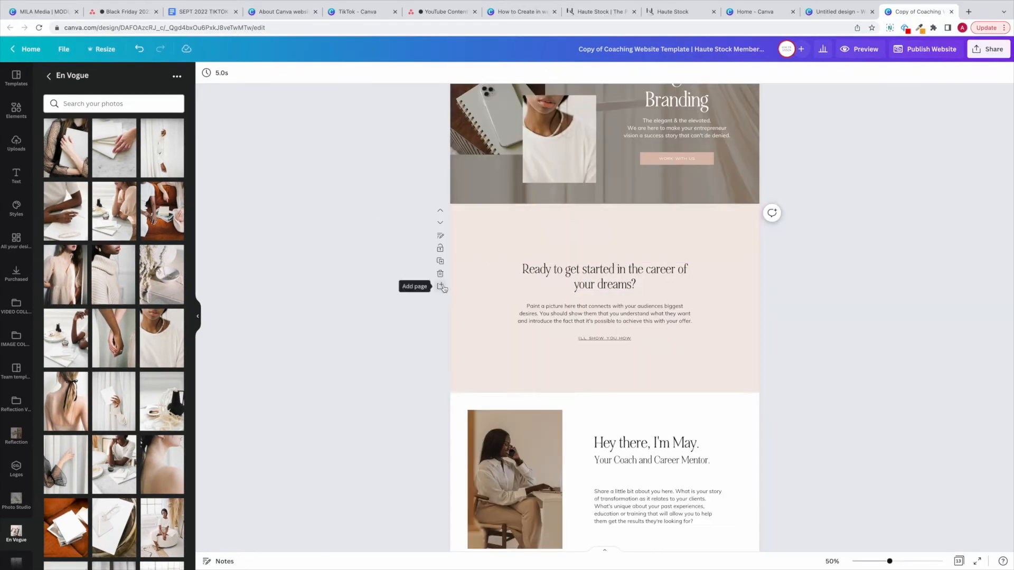
{"action": "left_click", "coordinate": [440, 287]}
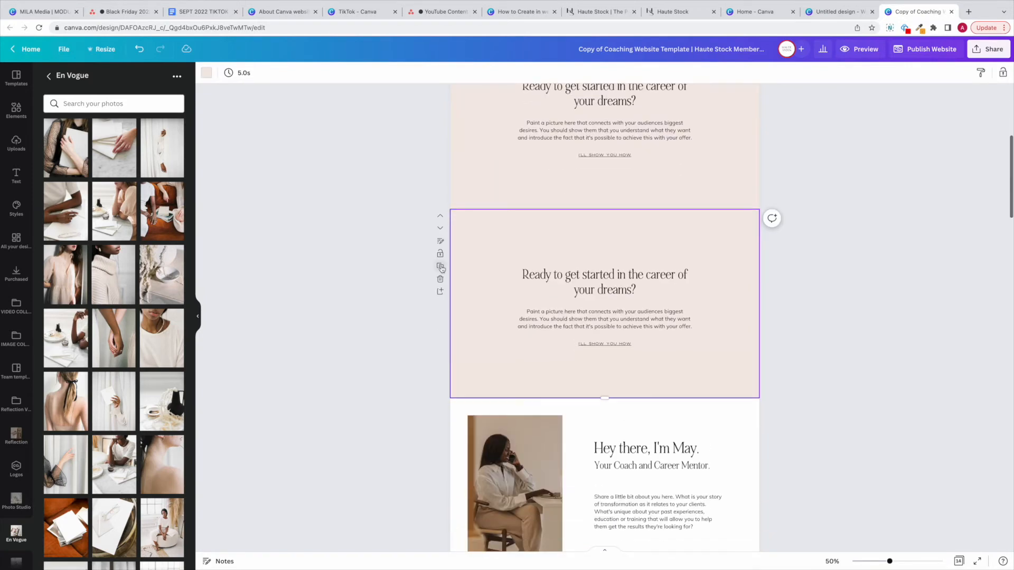
{"action": "mouse_move", "coordinate": [888, 337]}
{"action": "type", "text": "THE"}
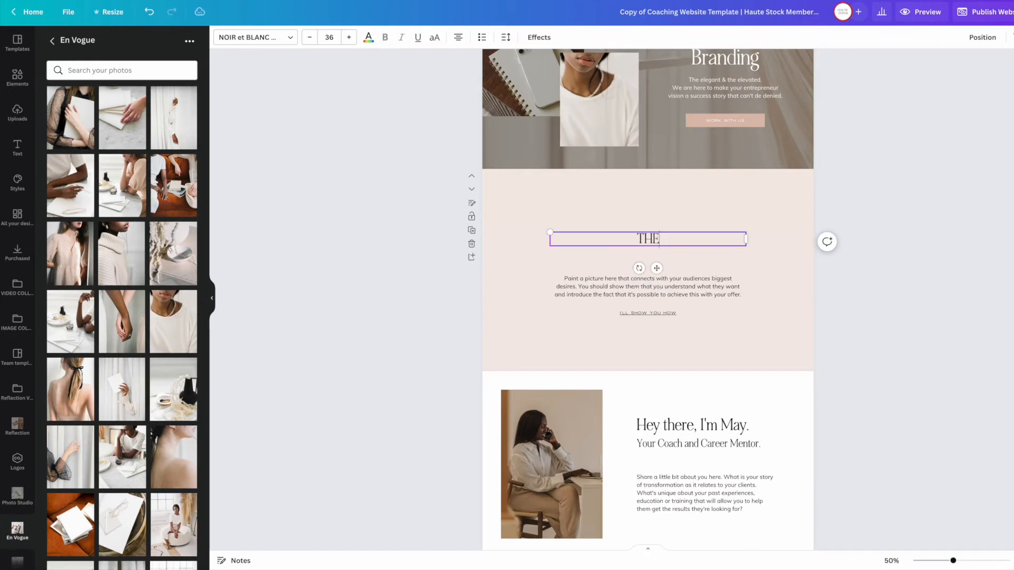
Title the pink section 'O8 VISION', edit its paragraph, and rename 'What's Included' to 'OUR PROCESS'
{"action": "type", "text": "O8 VISION"}
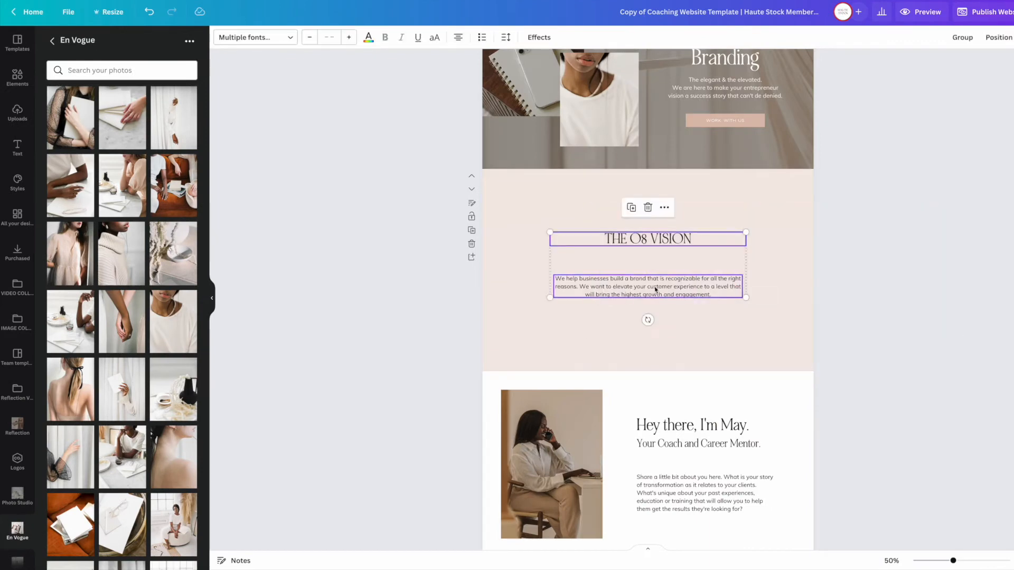
{"action": "left_click", "coordinate": [647, 286]}
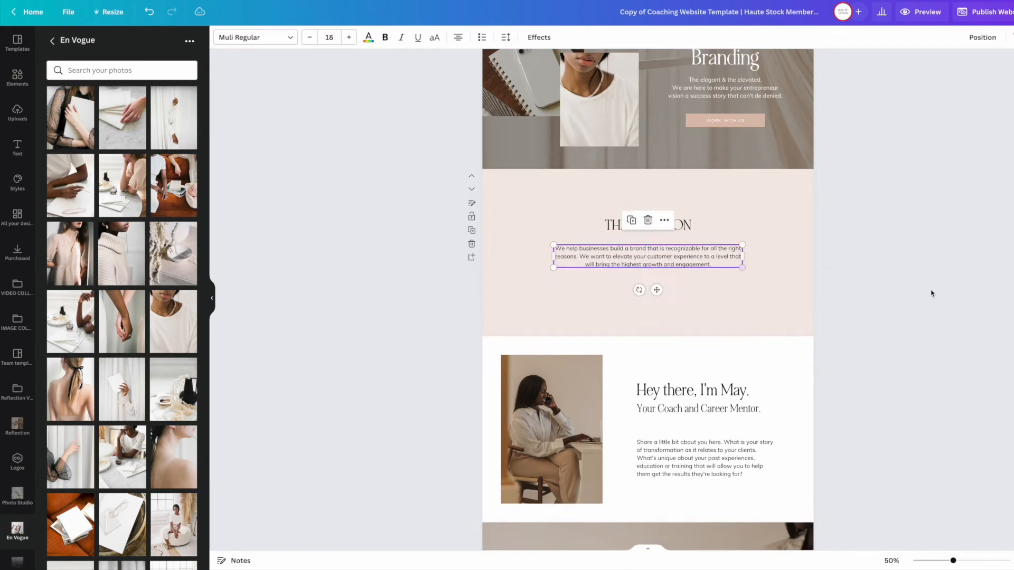
{"action": "scroll", "scroll_direction": "down", "scroll_amount": 3}
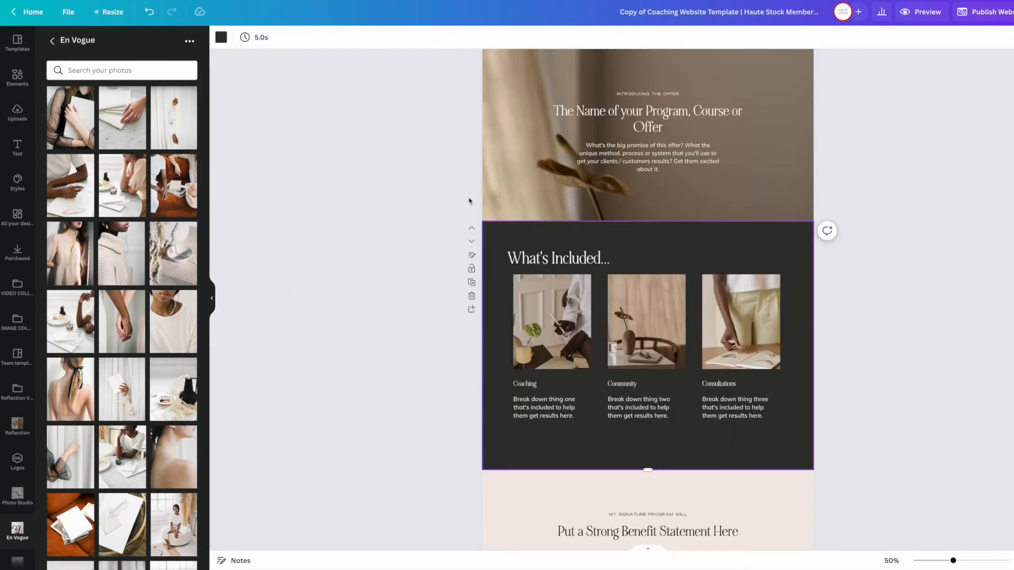
{"action": "left_click", "coordinate": [557, 258]}
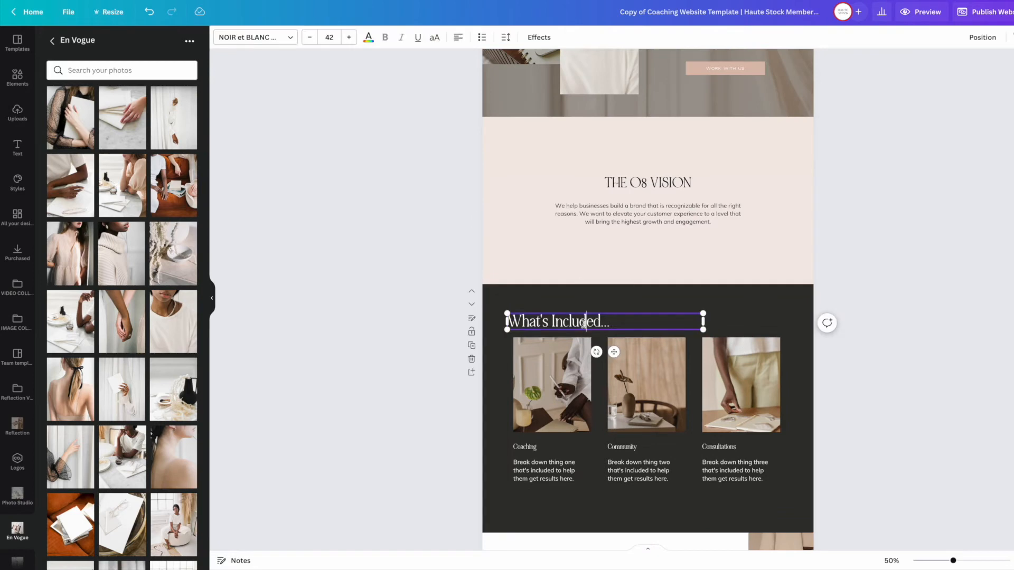
{"action": "type", "text": "OUR PROCESS"}
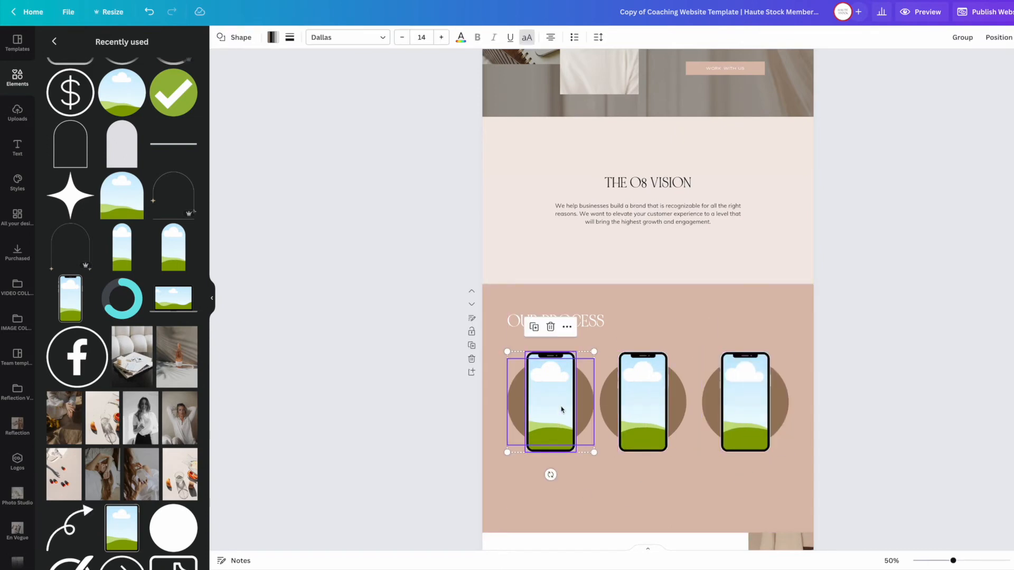
Select the OUR PROCESS heading and recolour the circles behind the phones
{"action": "left_click", "coordinate": [554, 320]}
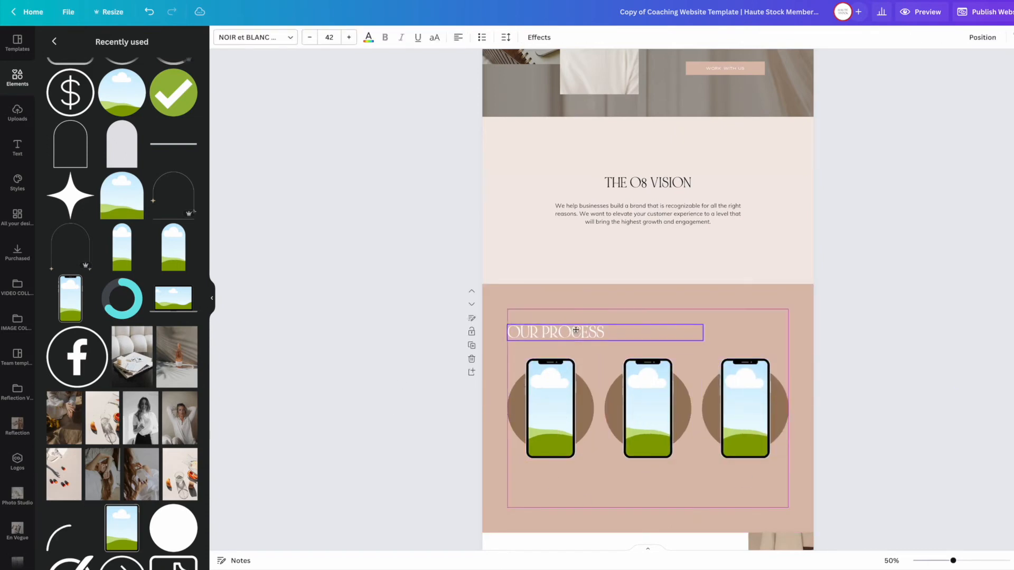
{"action": "left_click", "coordinate": [647, 407]}
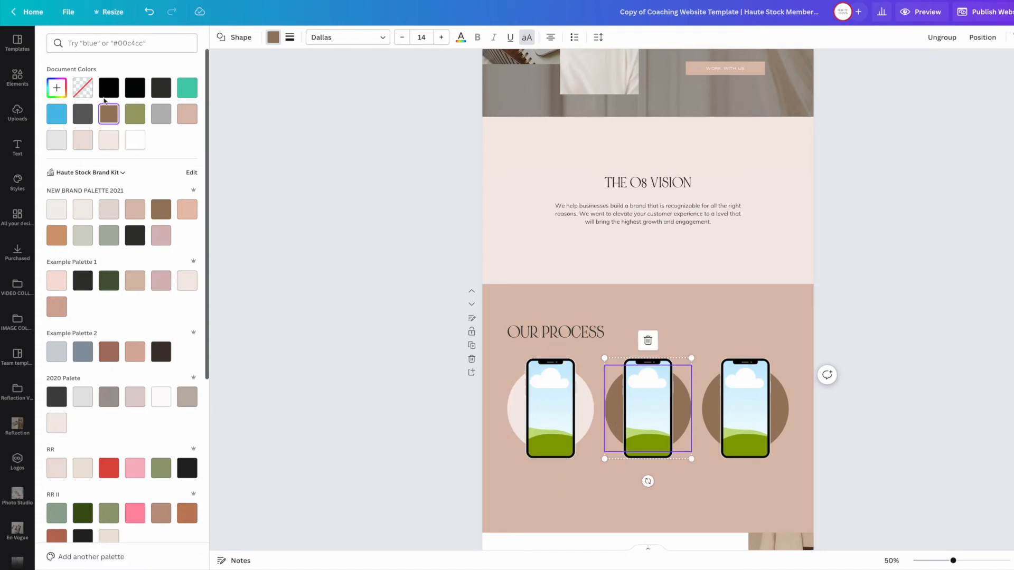
{"action": "left_click", "coordinate": [17, 74]}
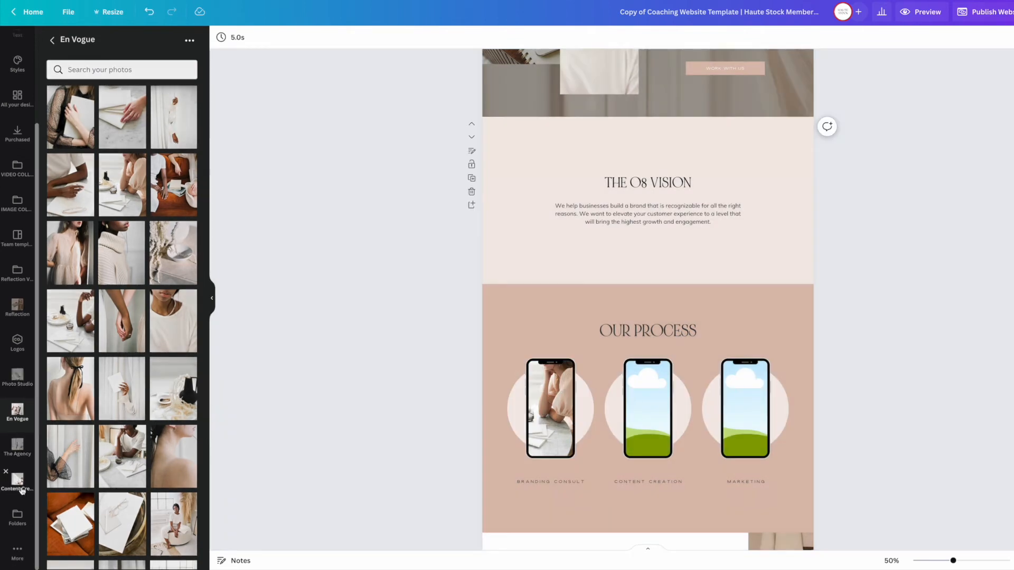
Browse the Content Creator photos and change the client attribution line's font to Muli
{"action": "left_click", "coordinate": [17, 481]}
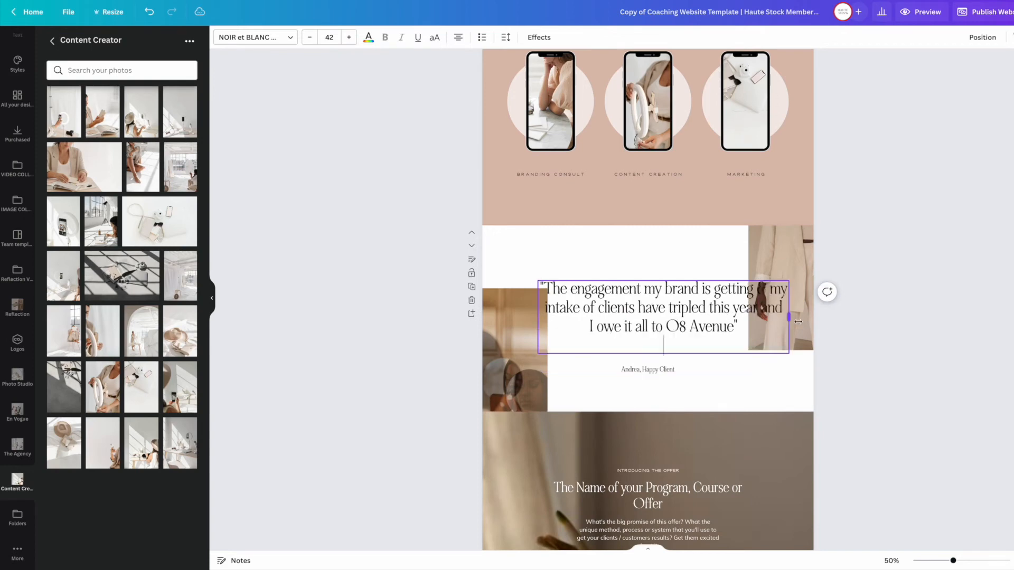
{"action": "left_click", "coordinate": [648, 370]}
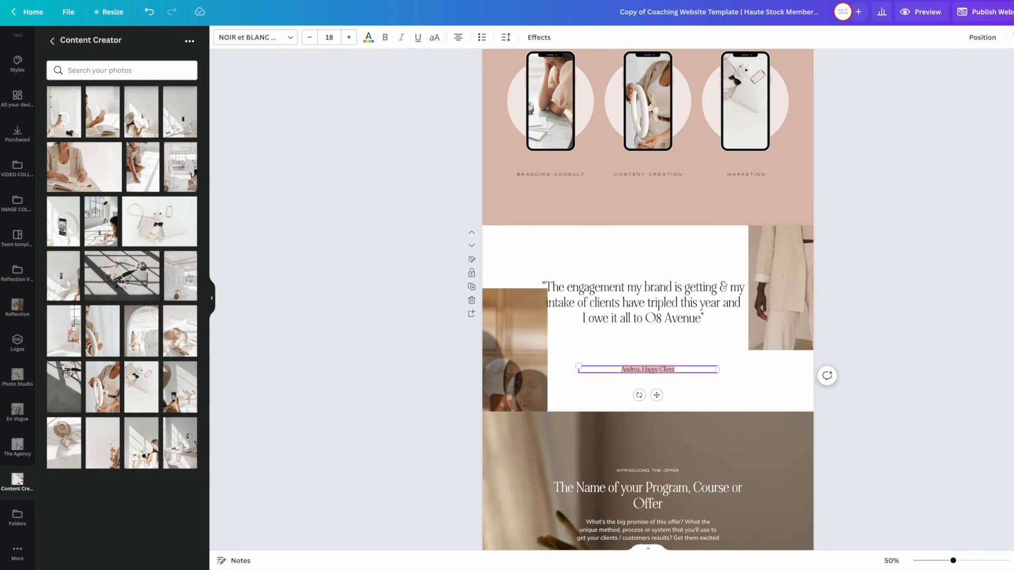
{"action": "left_click", "coordinate": [251, 37]}
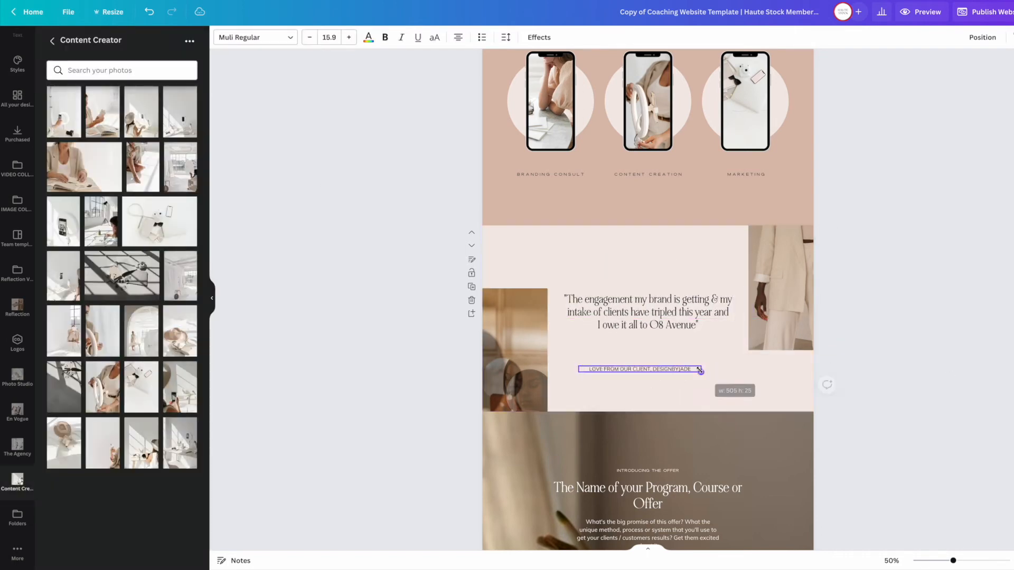
{"action": "left_click", "coordinate": [17, 414]}
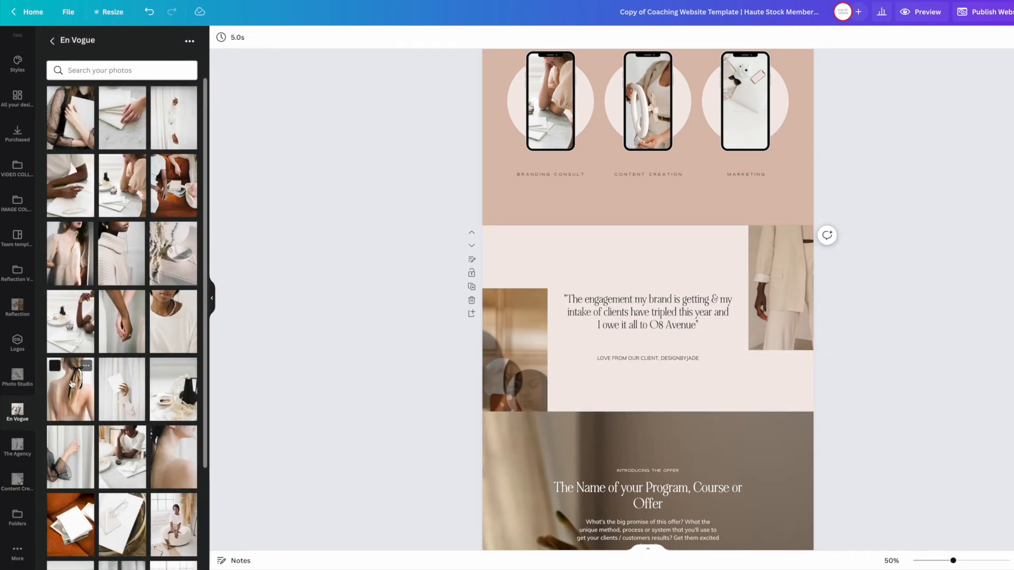
Lighten the offer section's photo and replace its paragraph with Little Lulu, Corporate Media, Social Haven
{"action": "scroll", "scroll_direction": "down", "scroll_amount": 3}
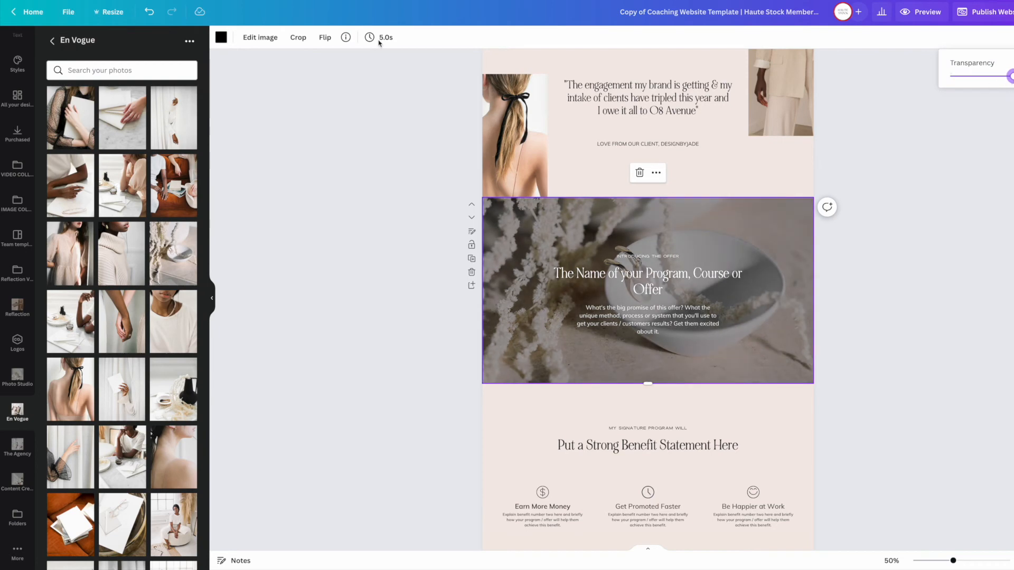
{"action": "left_click", "coordinate": [647, 280]}
{"action": "type", "text": "BRANDS WE'VE WORKED WITH"}
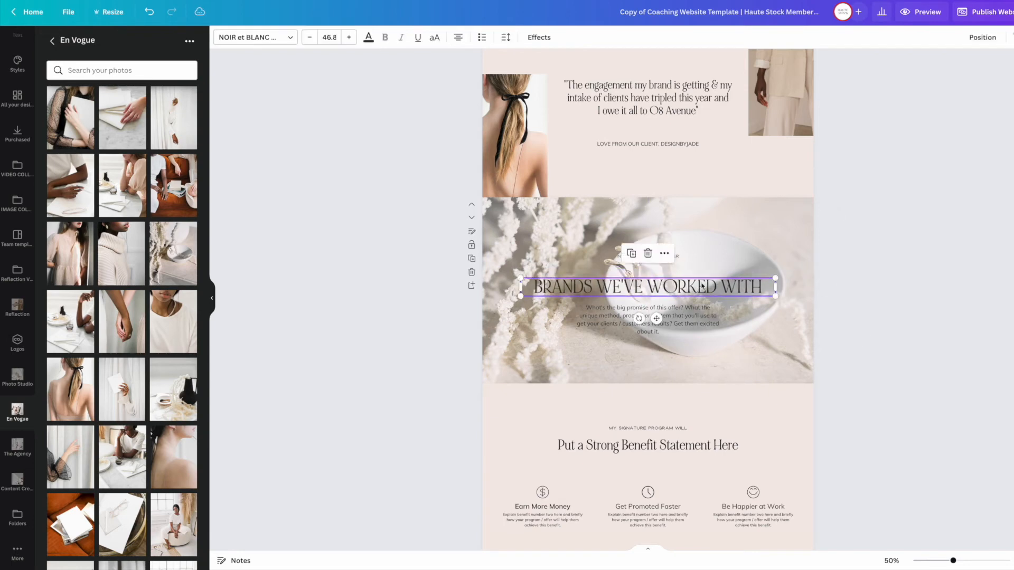
{"action": "left_click", "coordinate": [647, 319]}
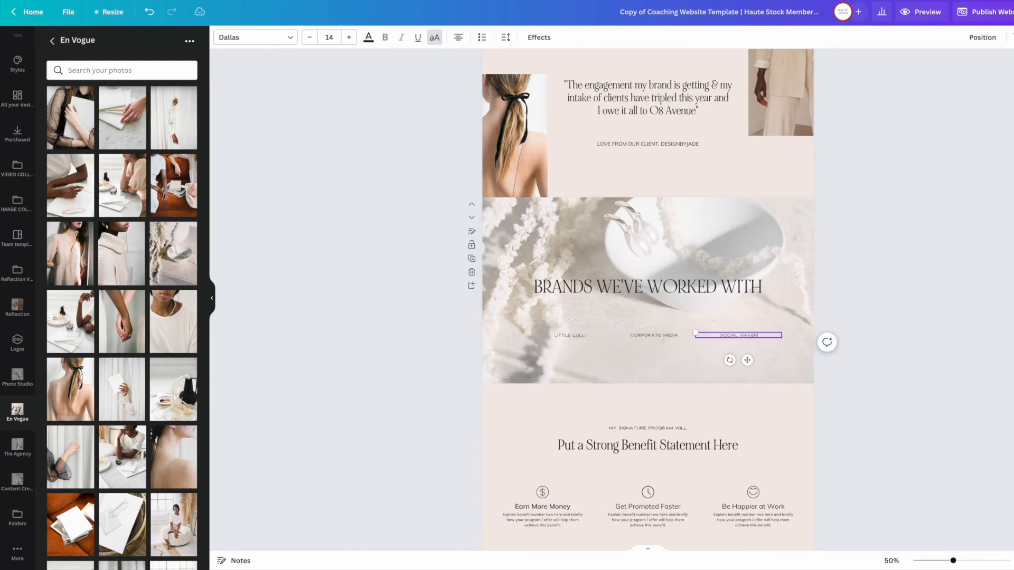
{"action": "left_click", "coordinate": [645, 286]}
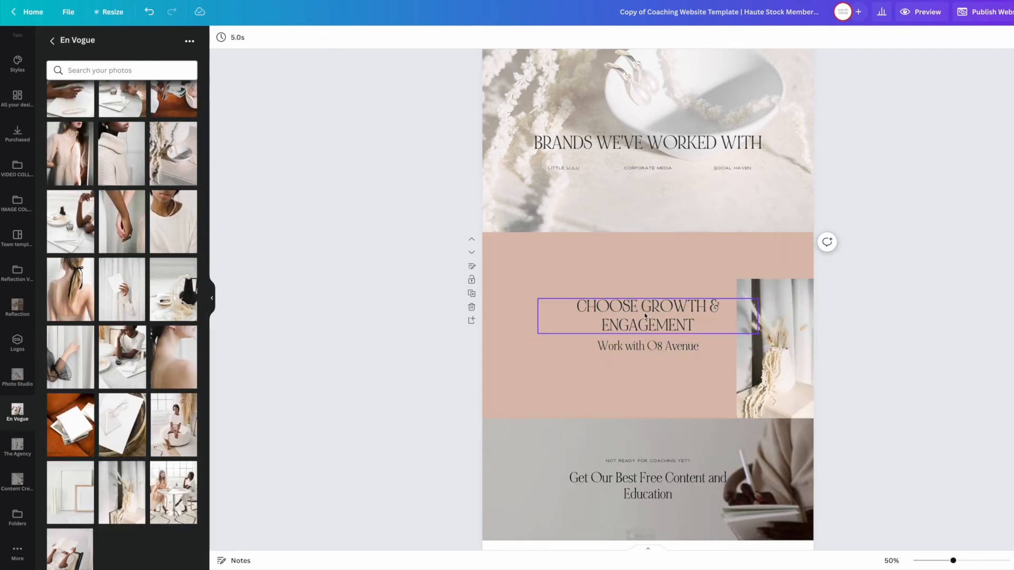
Add a notebook photo beside Choose Growth & Engagement and retitle the next section 'Book a Free Consultation'
{"action": "left_click", "coordinate": [775, 345]}
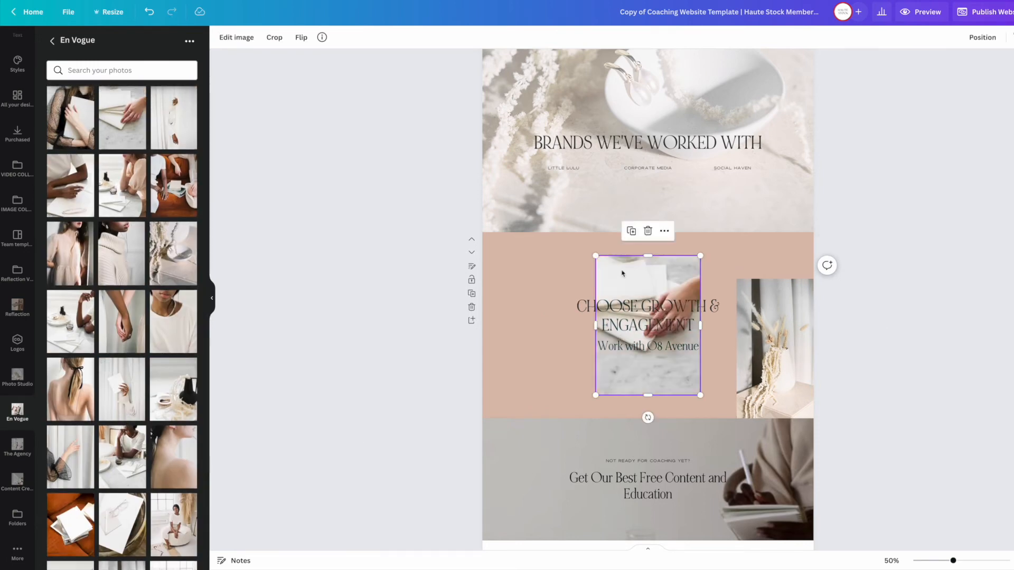
{"action": "left_click", "coordinate": [648, 315]}
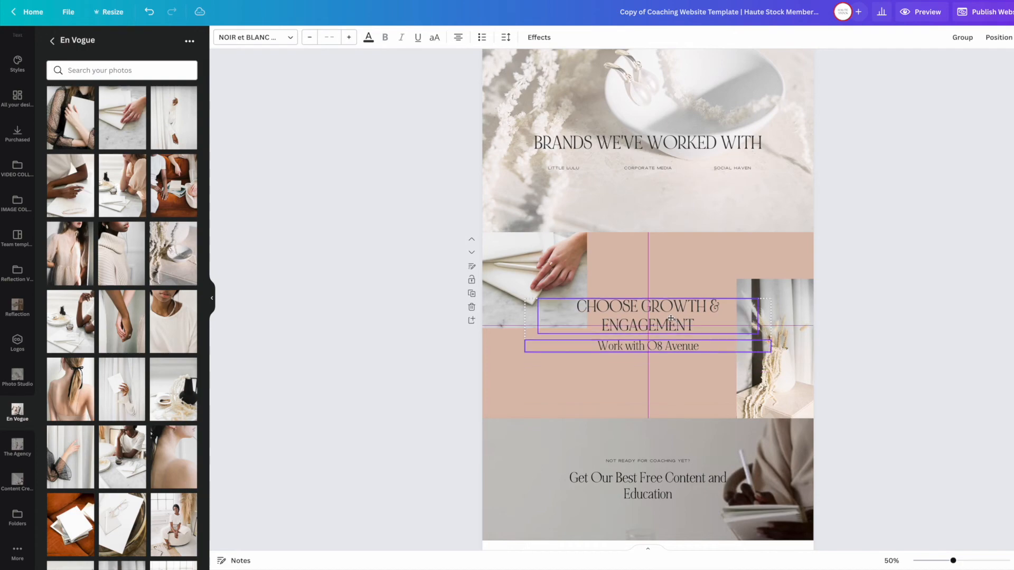
{"action": "left_click", "coordinate": [445, 319]}
{"action": "type", "text": "Book a Free Consultra"}
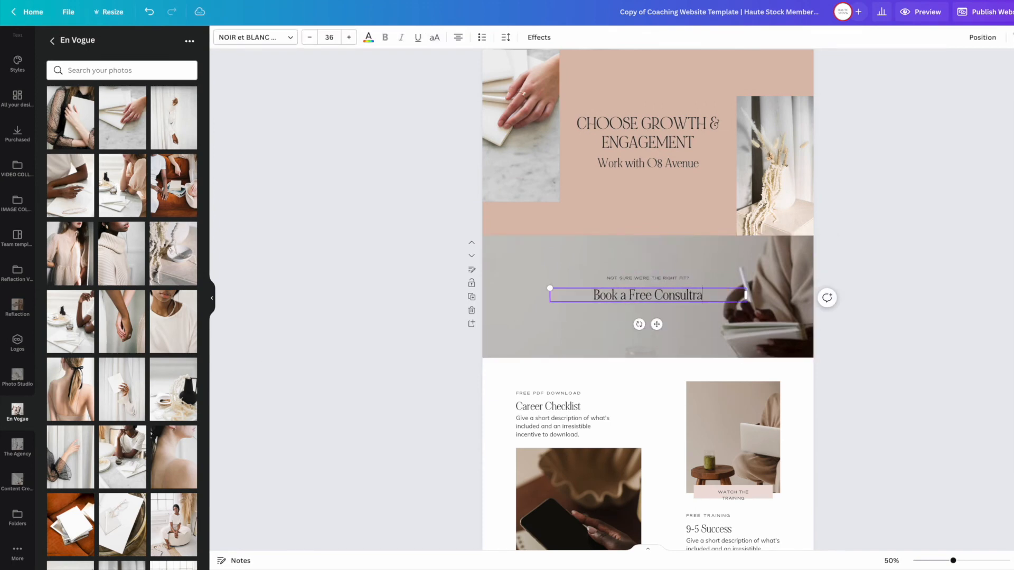
Adjust the new backdrop photo's transparency so it looks less faded
{"action": "scroll", "scroll_direction": "down", "scroll_amount": 3}
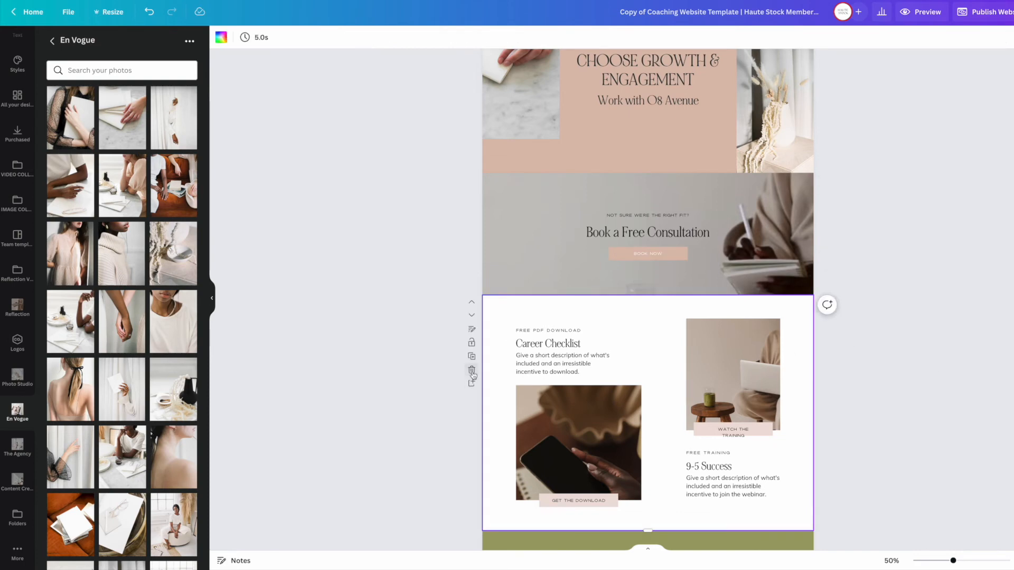
{"action": "scroll", "scroll_direction": "up", "scroll_amount": 3}
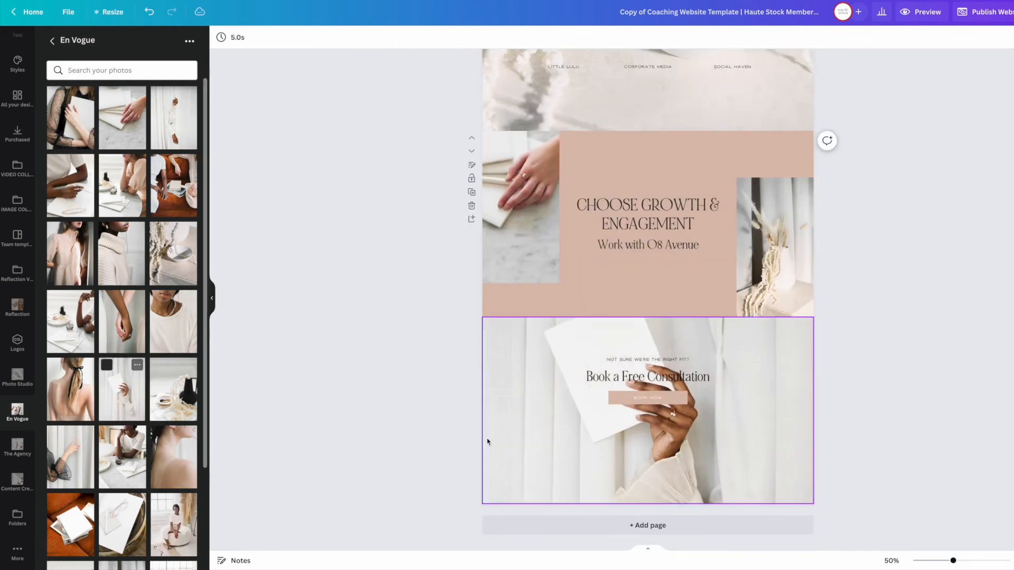
{"action": "left_click", "coordinate": [646, 411]}
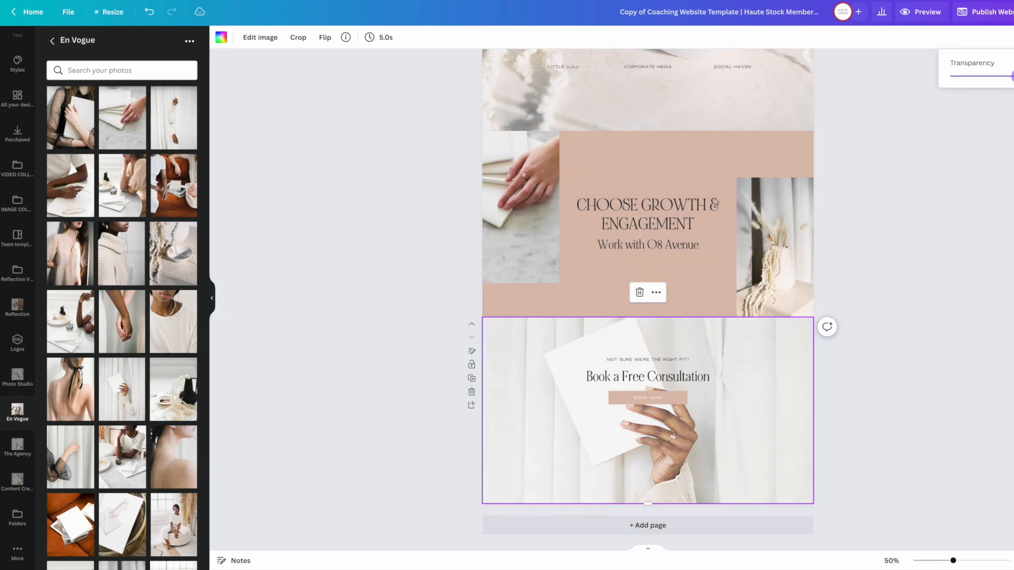
{"action": "left_click", "coordinate": [298, 37]}
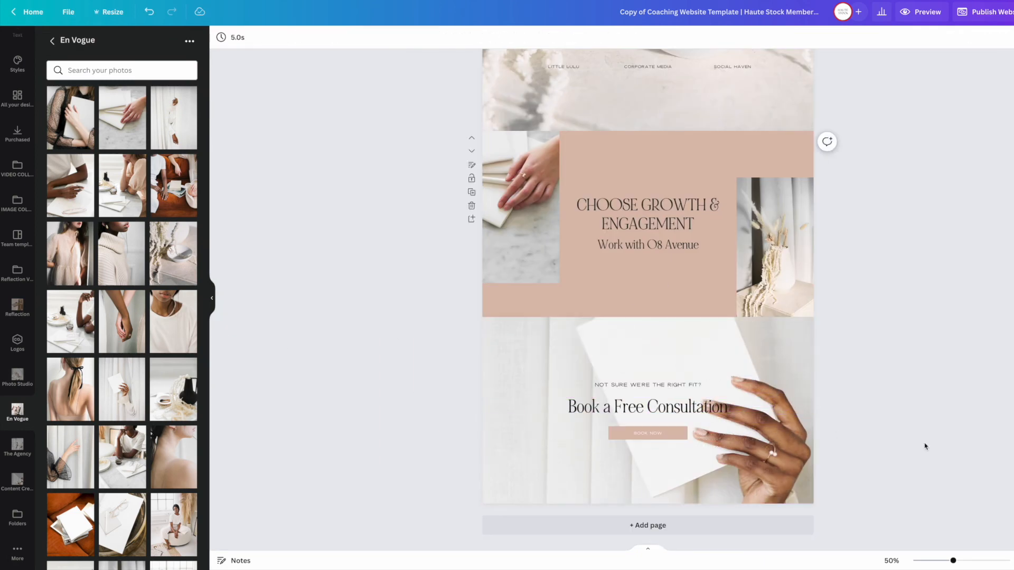
Scroll the website preview from the testimonials up to the hero, then exit to the editor
{"action": "scroll", "scroll_direction": "up", "scroll_amount": 3}
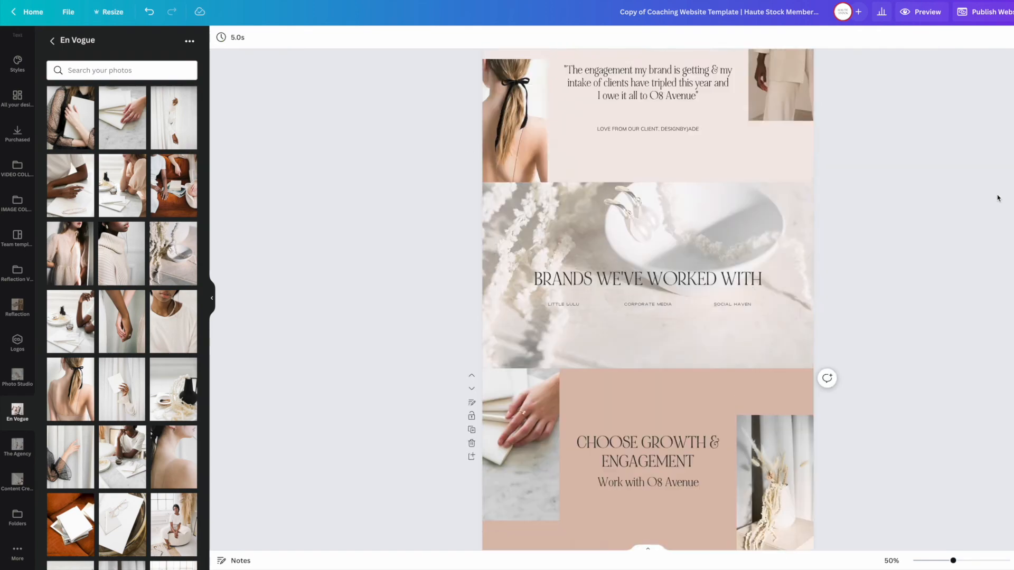
{"action": "scroll", "scroll_direction": "up", "scroll_amount": 3}
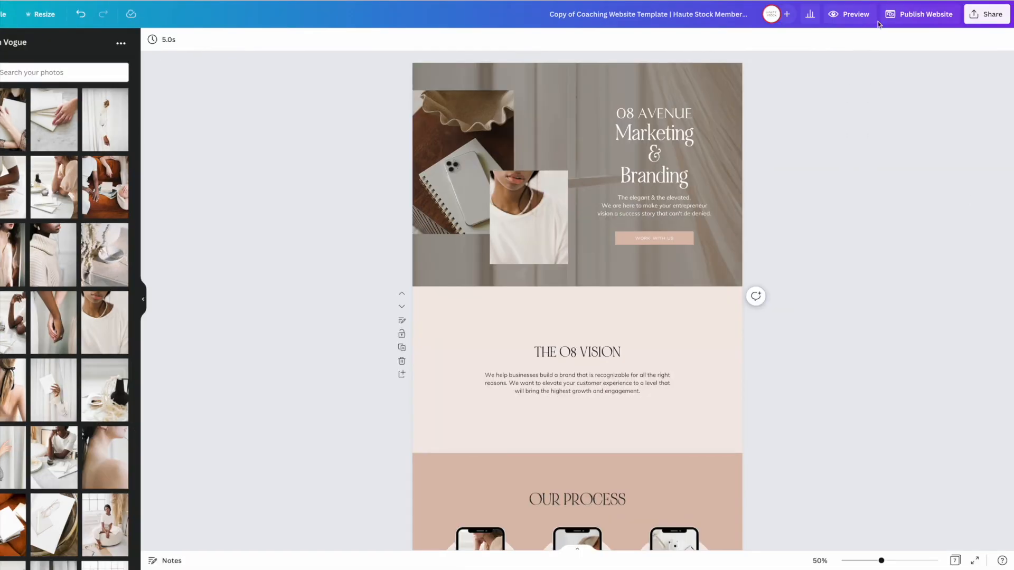
{"action": "left_click", "coordinate": [849, 13]}
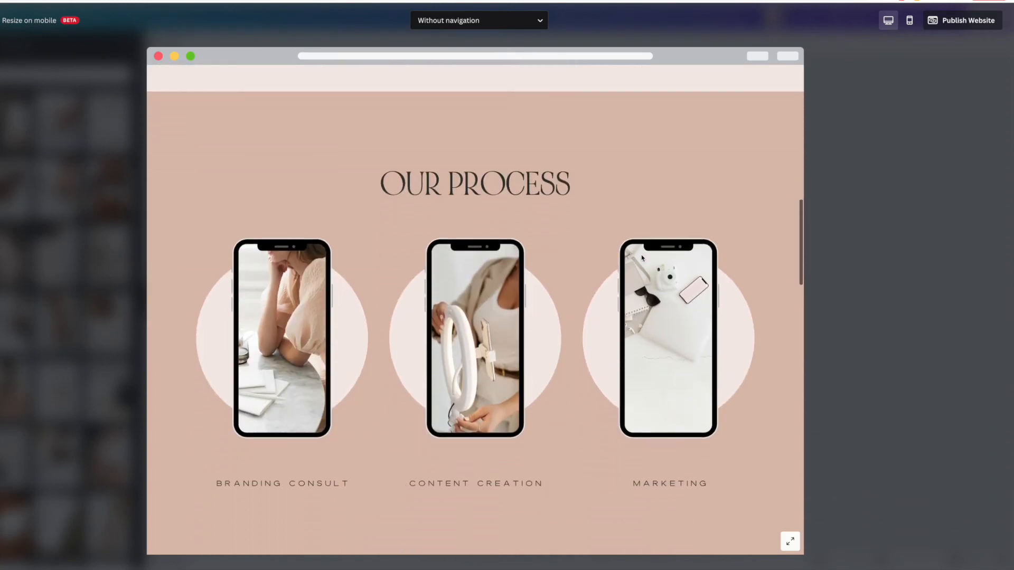
{"action": "scroll", "scroll_direction": "down", "scroll_amount": 3}
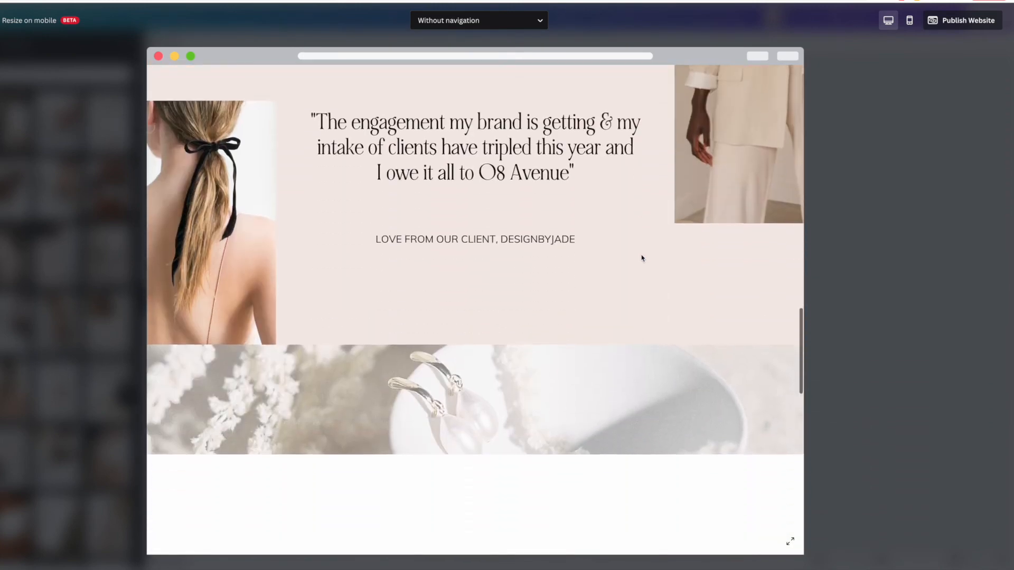
{"action": "scroll", "scroll_direction": "down", "scroll_amount": 3}
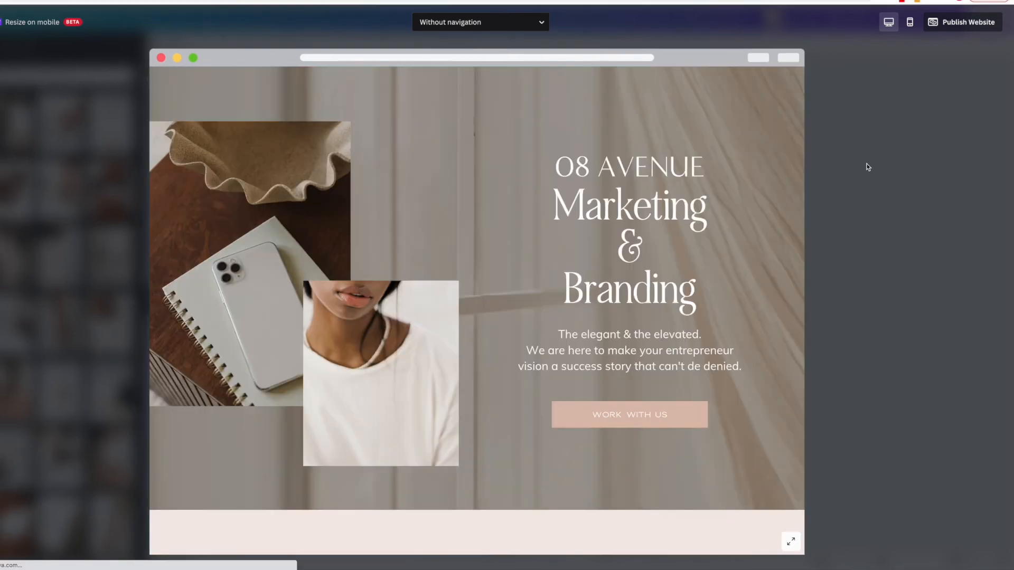
{"action": "mouse_move", "coordinate": [910, 23]}
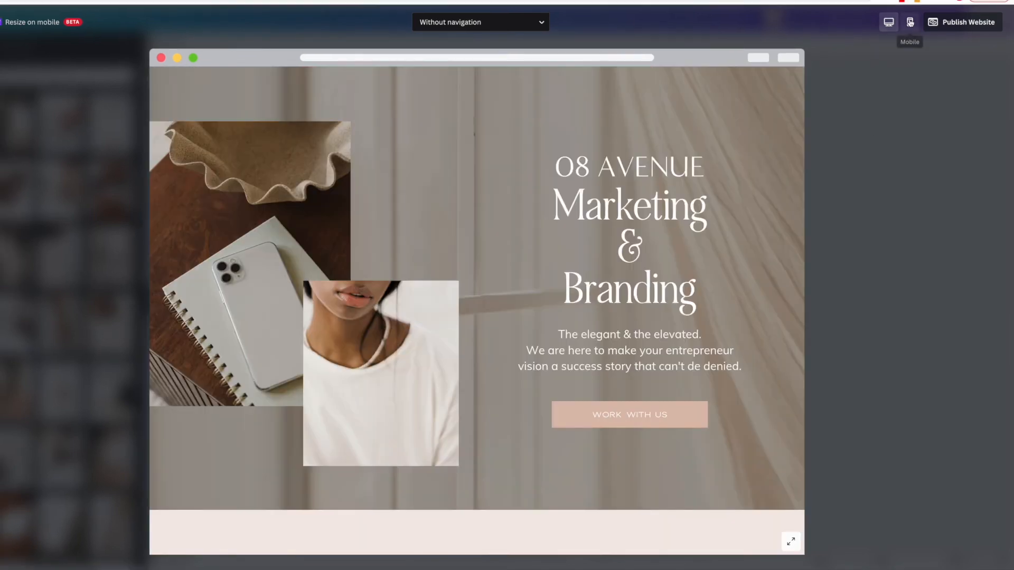
{"action": "left_click", "coordinate": [909, 22]}
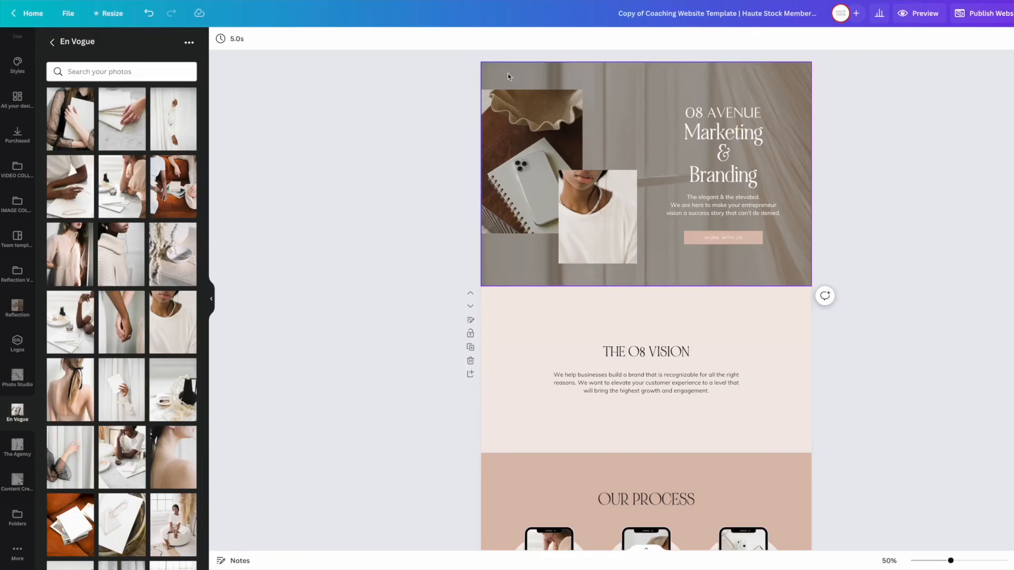
In page Notes, title the hero page 'Home' and rename the Services page 'Vision'
{"action": "left_click", "coordinate": [645, 173]}
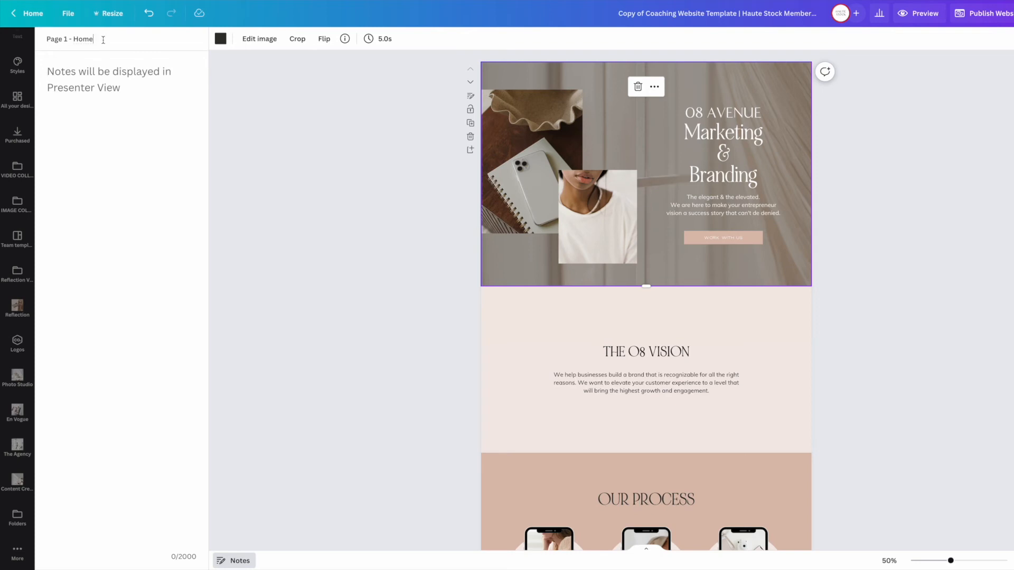
{"action": "left_click", "coordinate": [646, 369]}
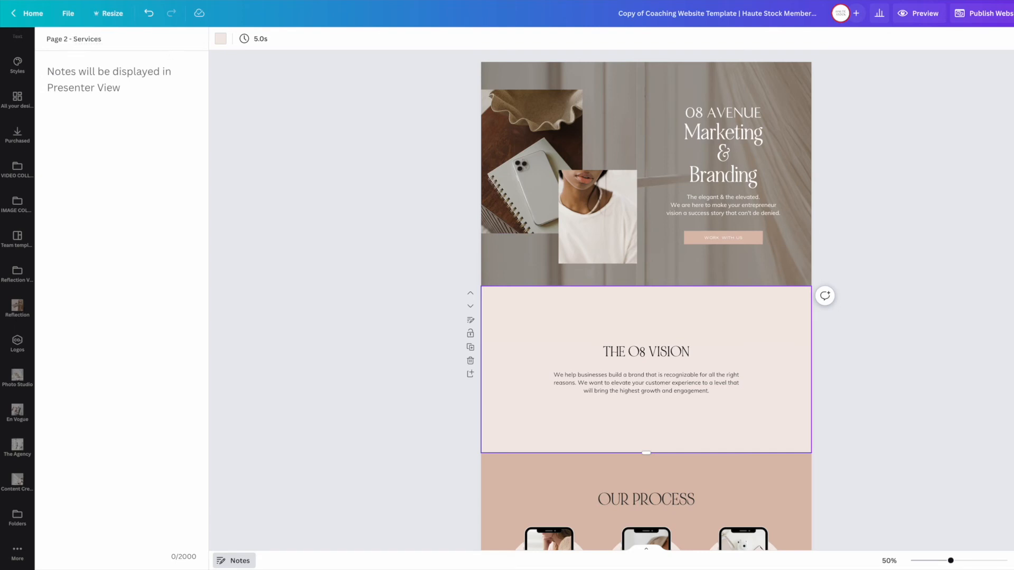
{"action": "type", "text": "\\\\"}
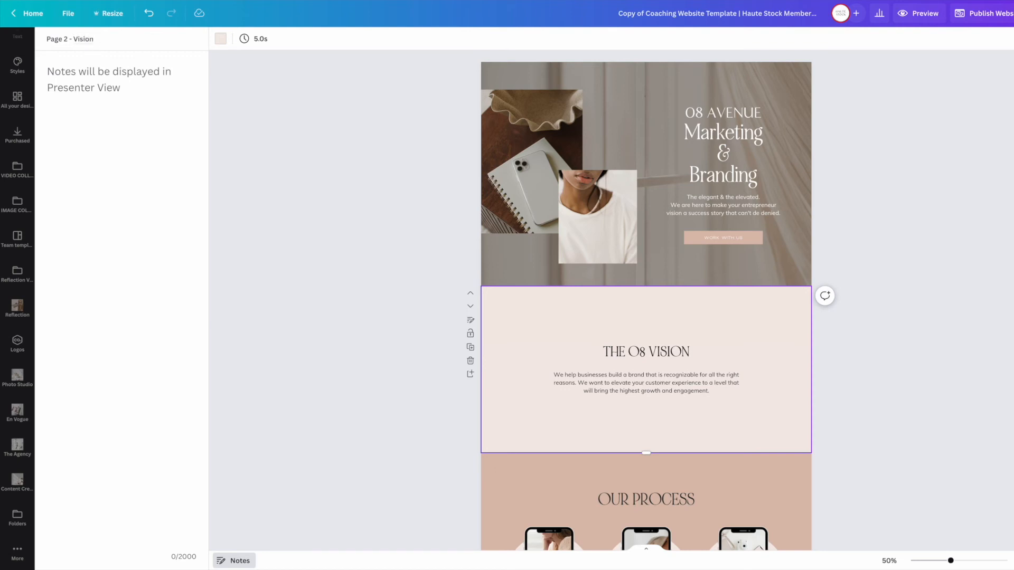
{"action": "scroll", "scroll_direction": "down", "scroll_amount": 3}
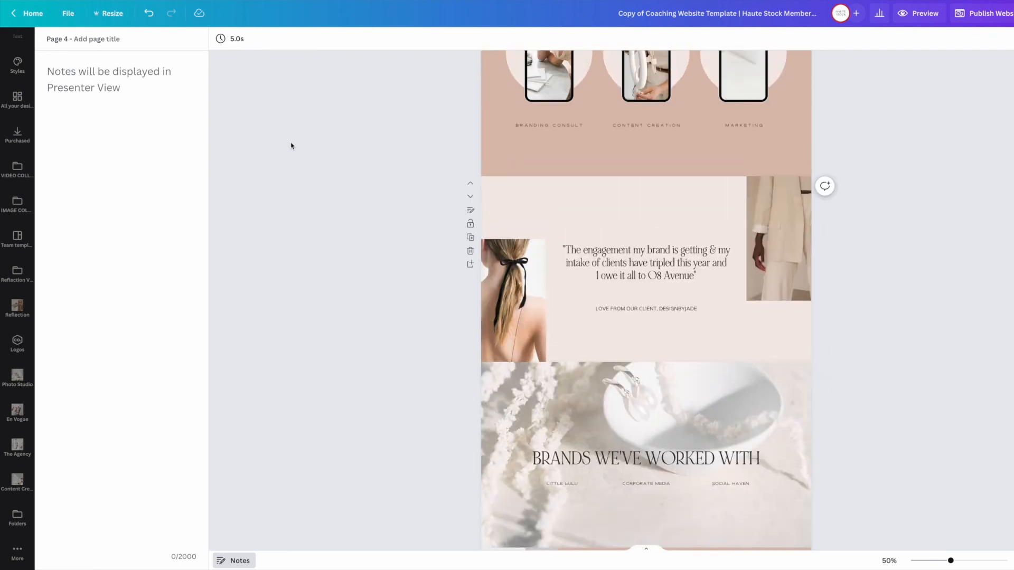
{"action": "scroll", "scroll_direction": "up", "scroll_amount": 3}
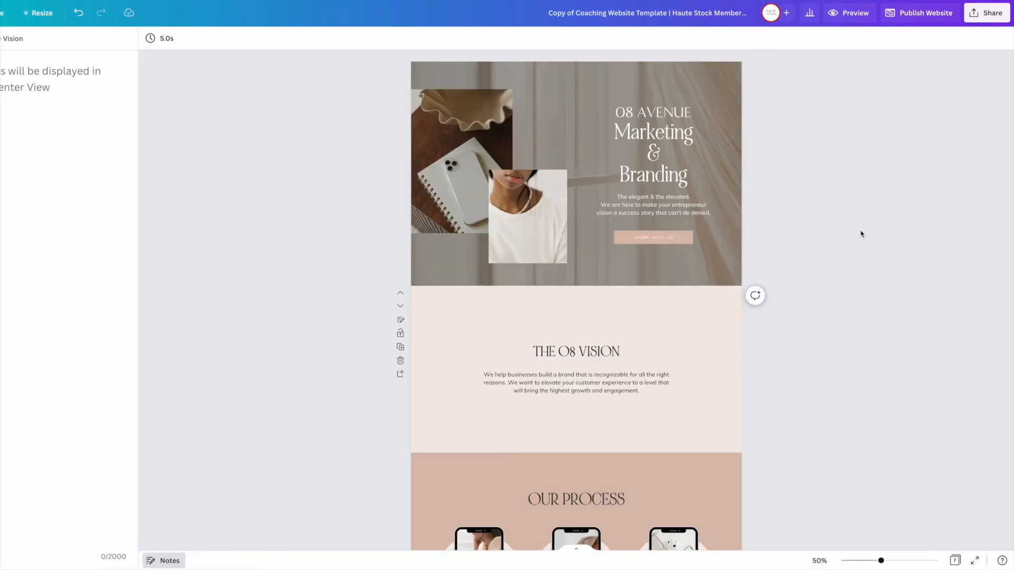
Link the hero's WORK WITH US button to the '7 - Consultation' page
{"action": "left_click", "coordinate": [653, 237]}
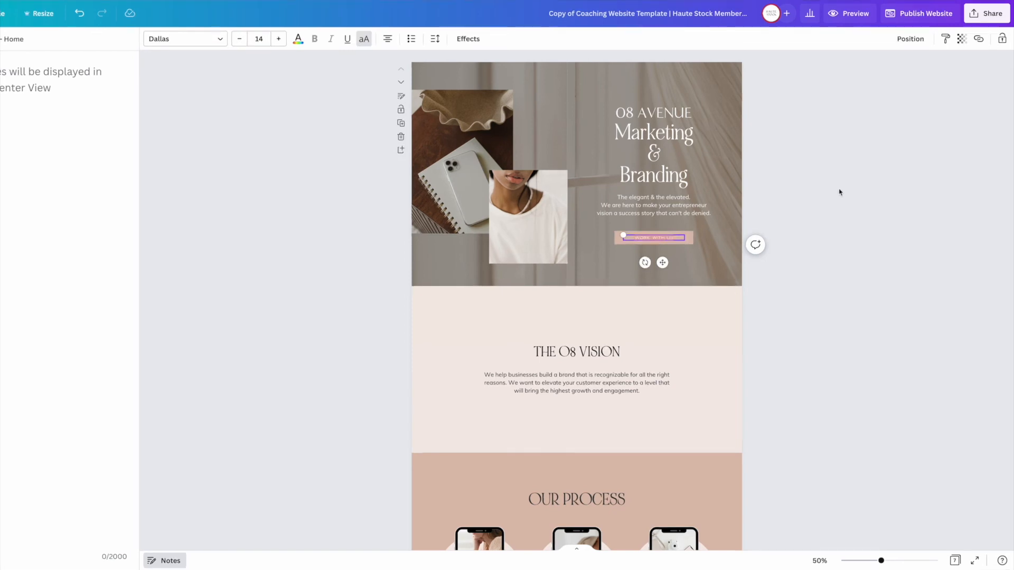
{"action": "mouse_move", "coordinate": [977, 55]}
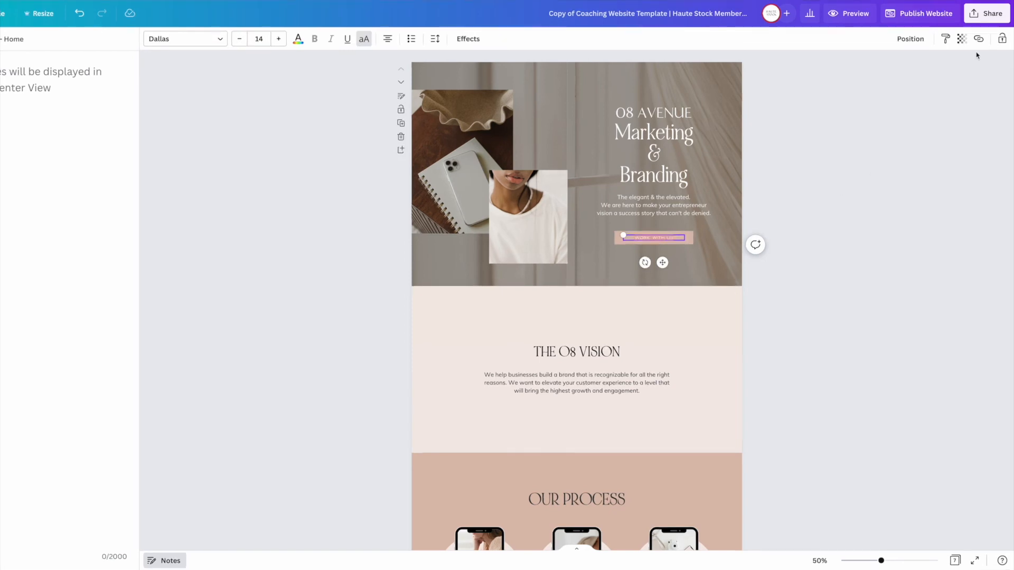
{"action": "left_click", "coordinate": [979, 38]}
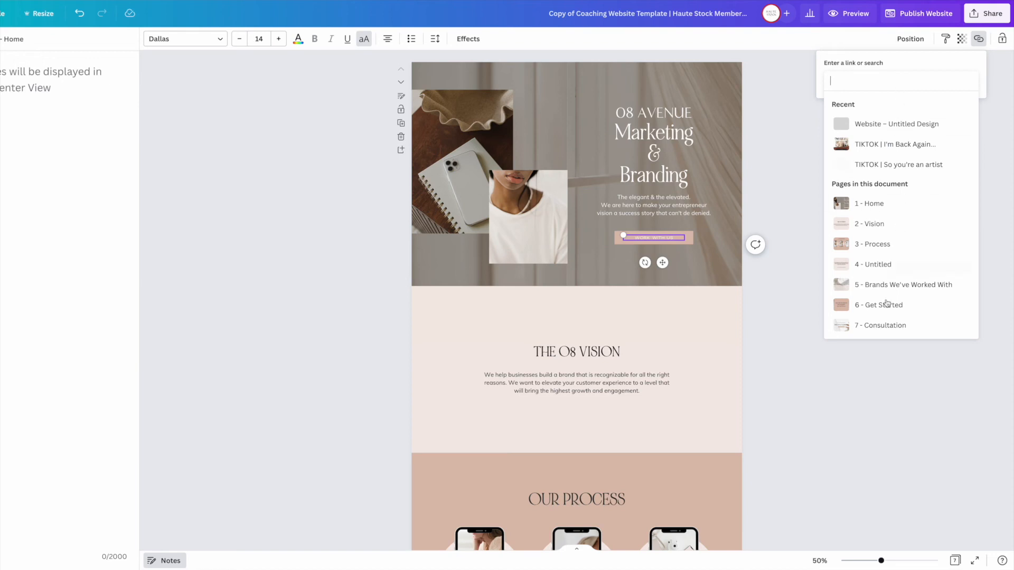
{"action": "left_click", "coordinate": [880, 325]}
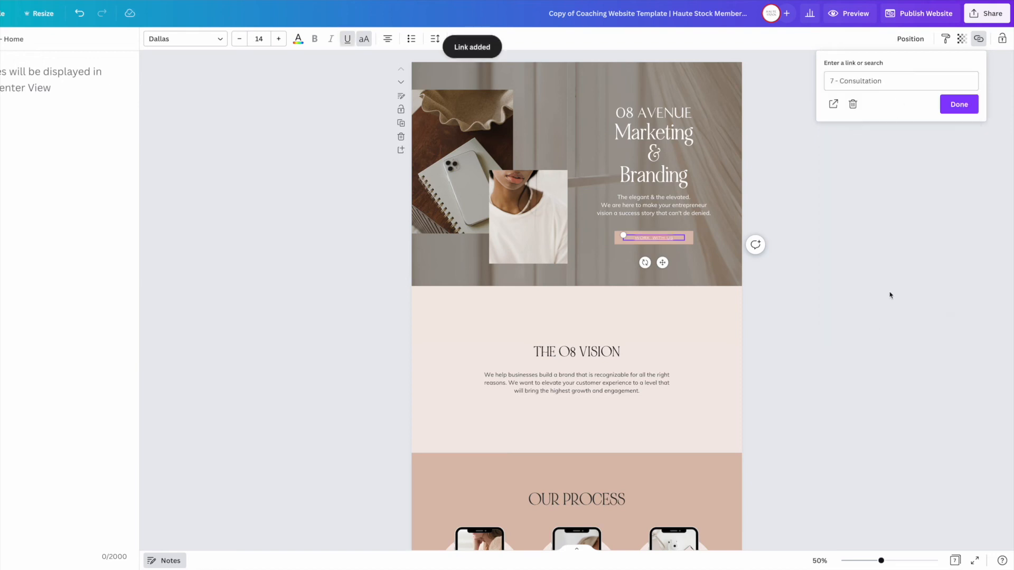
{"action": "left_click", "coordinate": [957, 104]}
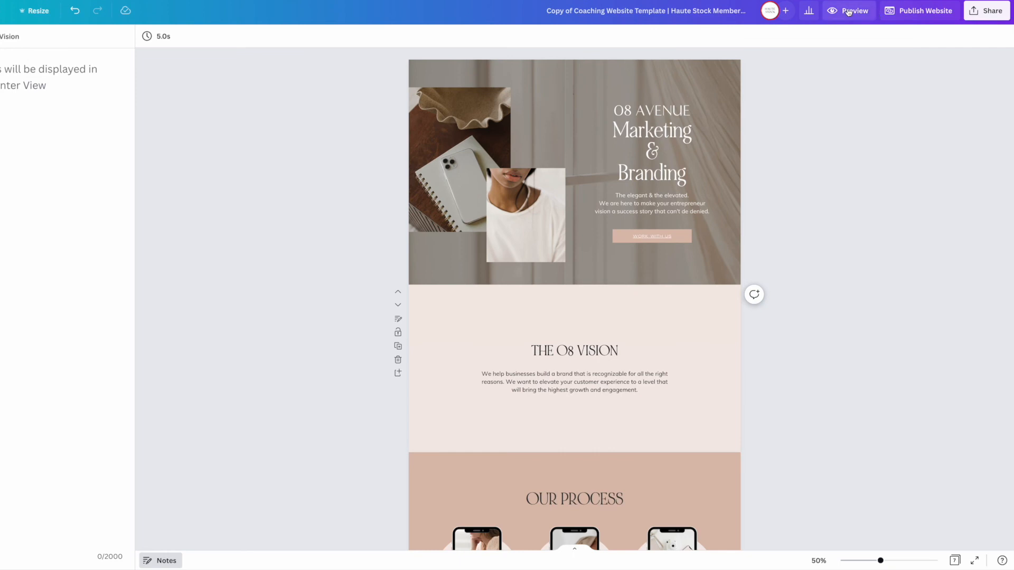
{"action": "left_click", "coordinate": [853, 11]}
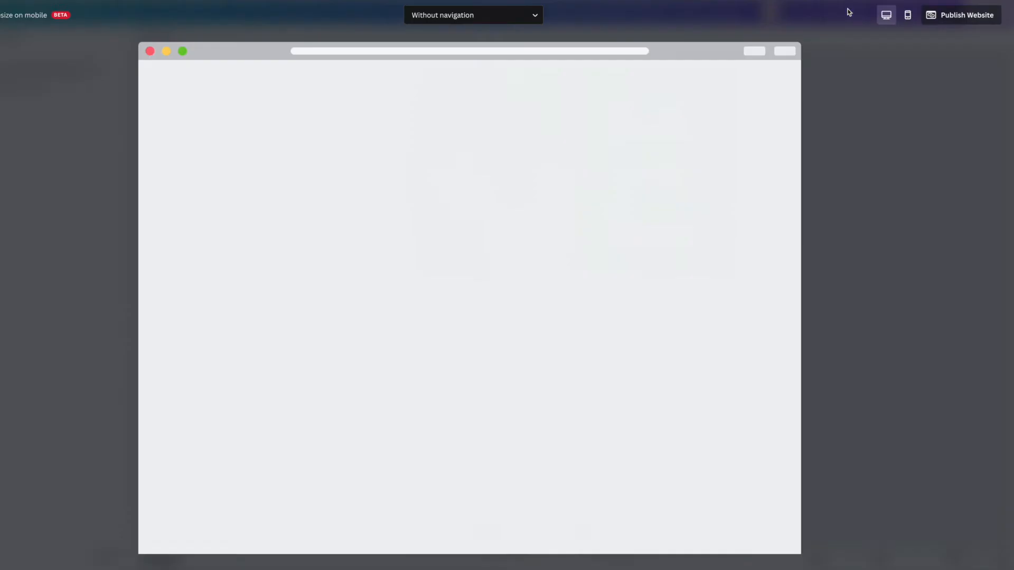
{"action": "left_click", "coordinate": [473, 15]}
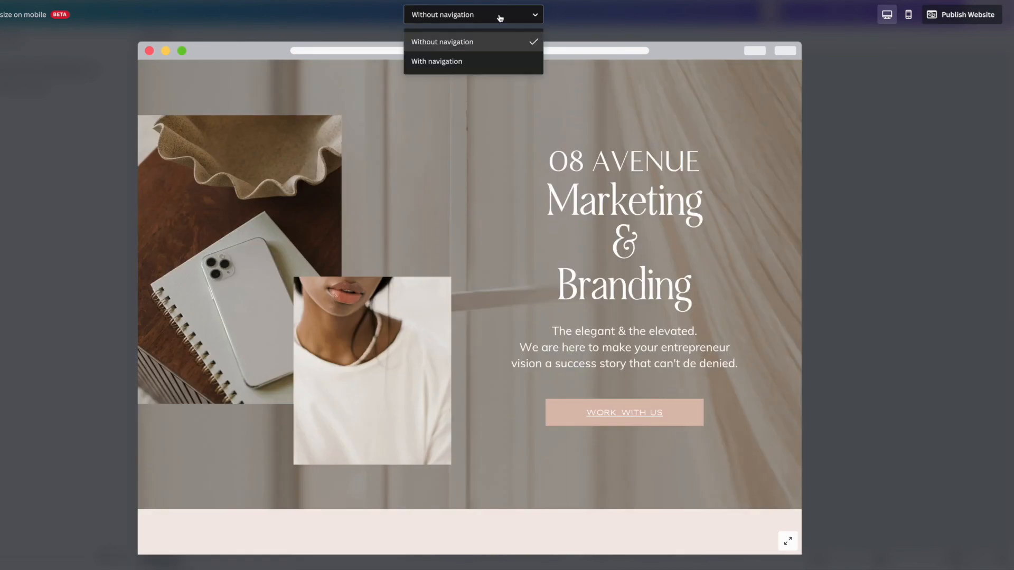
{"action": "left_click", "coordinate": [437, 61]}
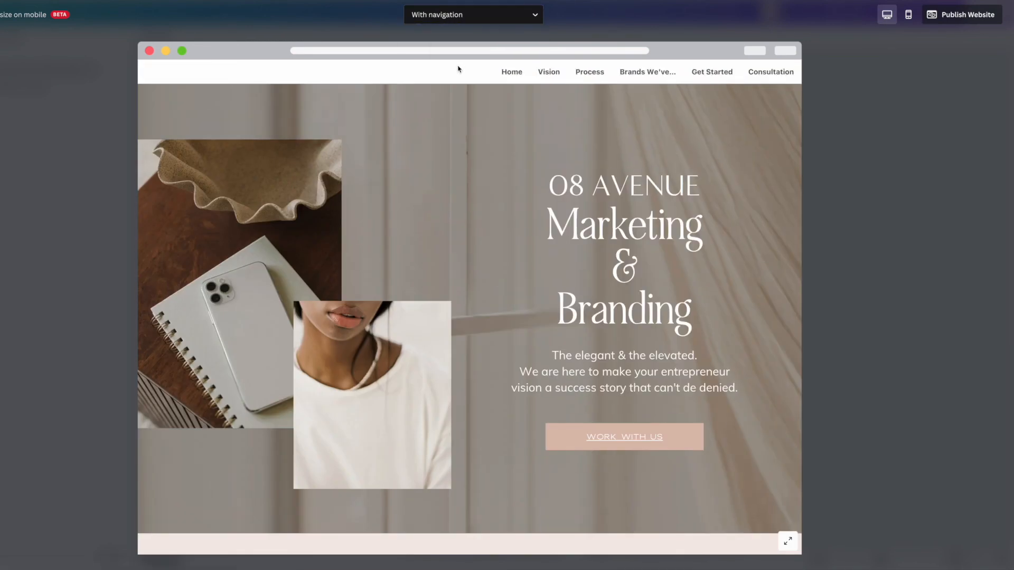
{"action": "mouse_move", "coordinate": [672, 81]}
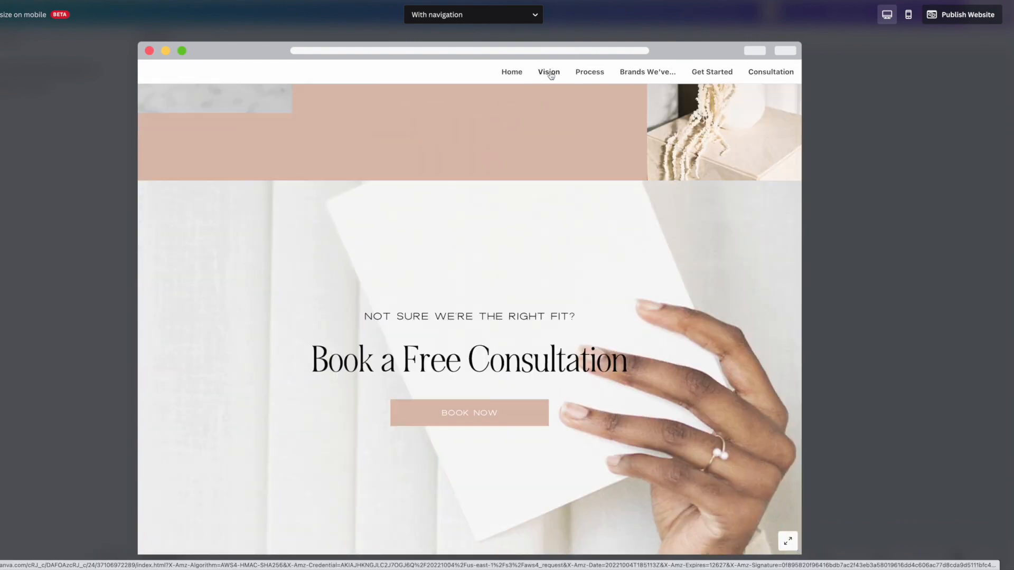
{"action": "left_click", "coordinate": [548, 72]}
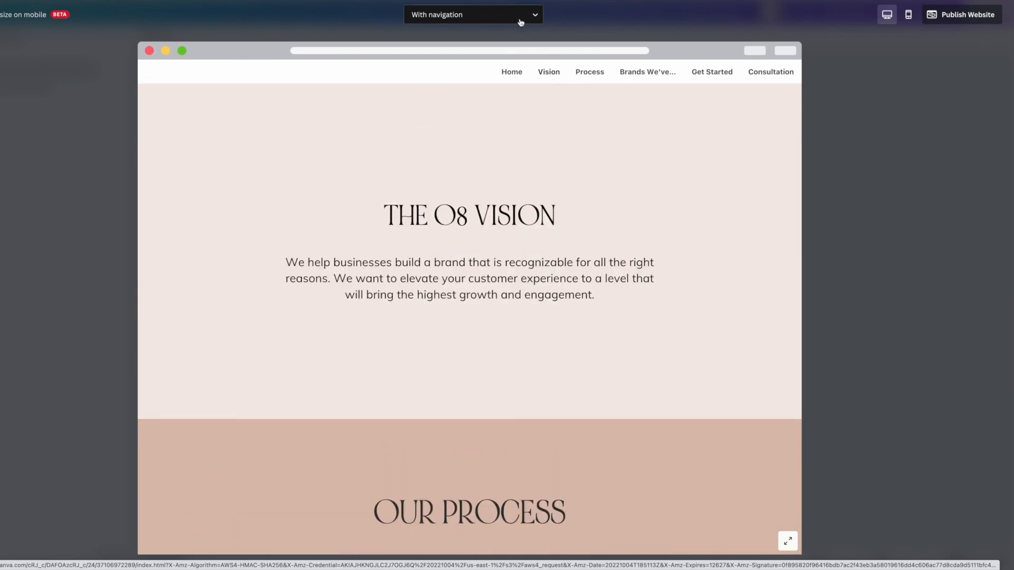
{"action": "left_click", "coordinate": [473, 14]}
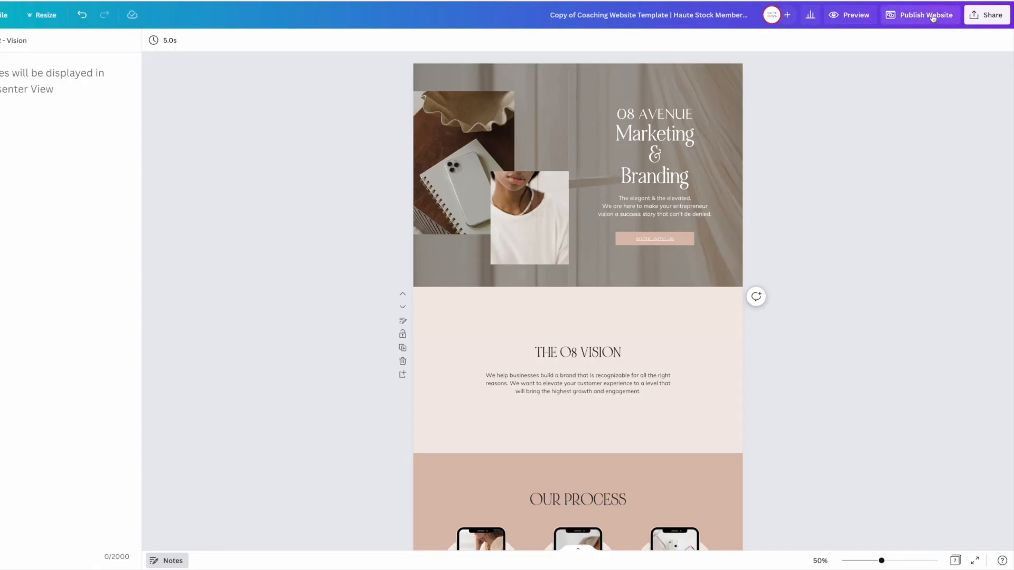
Start publishing the website using an existing domain and continue to domain entry
{"action": "left_click", "coordinate": [924, 14]}
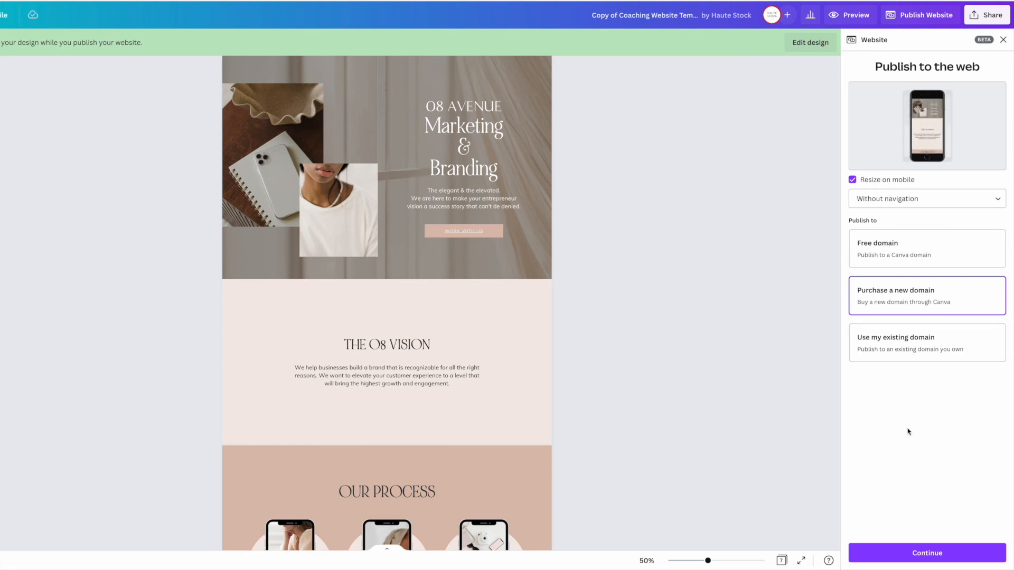
{"action": "left_click", "coordinate": [925, 343]}
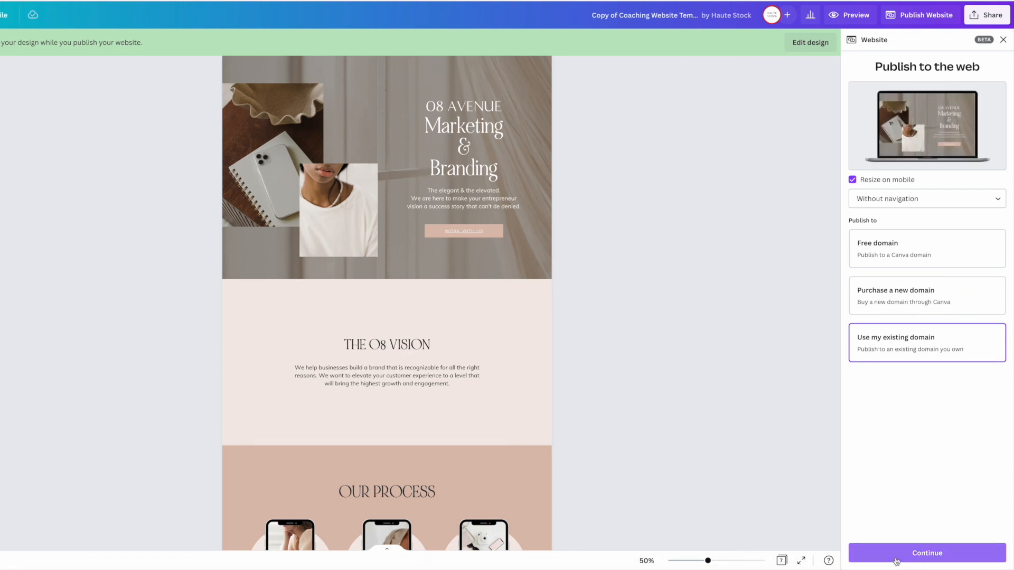
{"action": "left_click", "coordinate": [927, 553]}
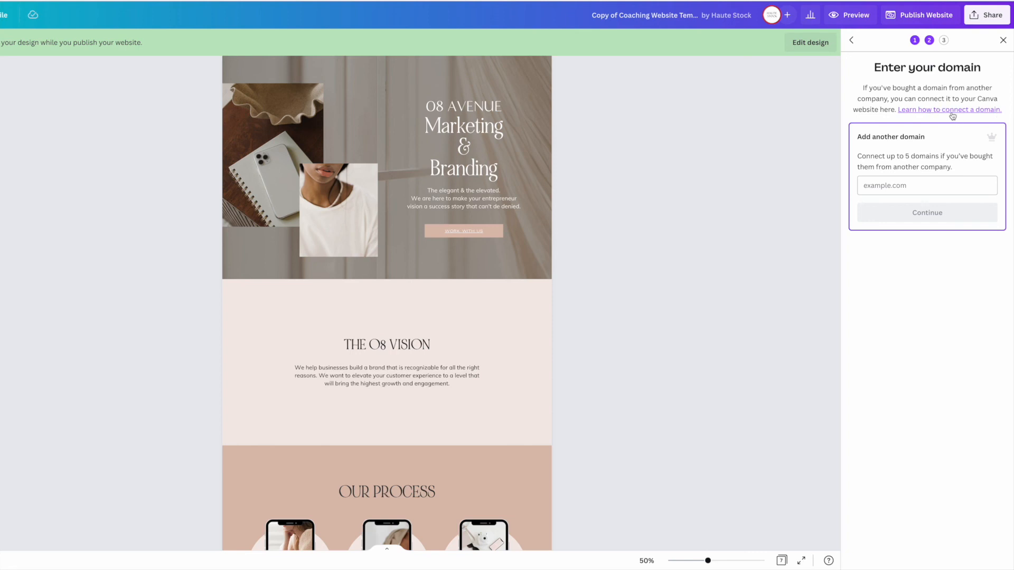
Open and scroll the help guide on connecting your own domain to Canva
{"action": "left_click", "coordinate": [949, 109]}
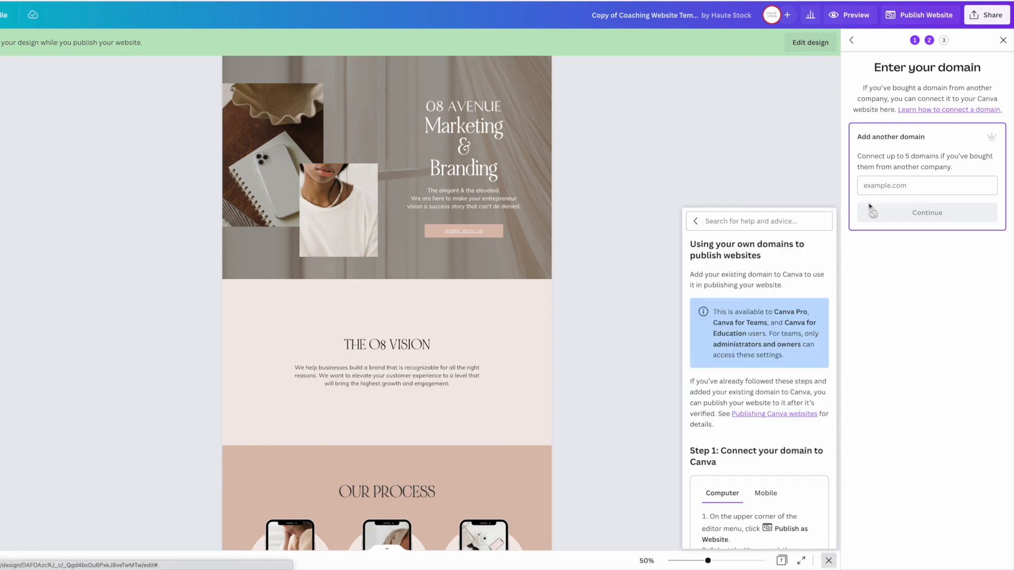
{"action": "scroll", "scroll_direction": "down", "scroll_amount": 3}
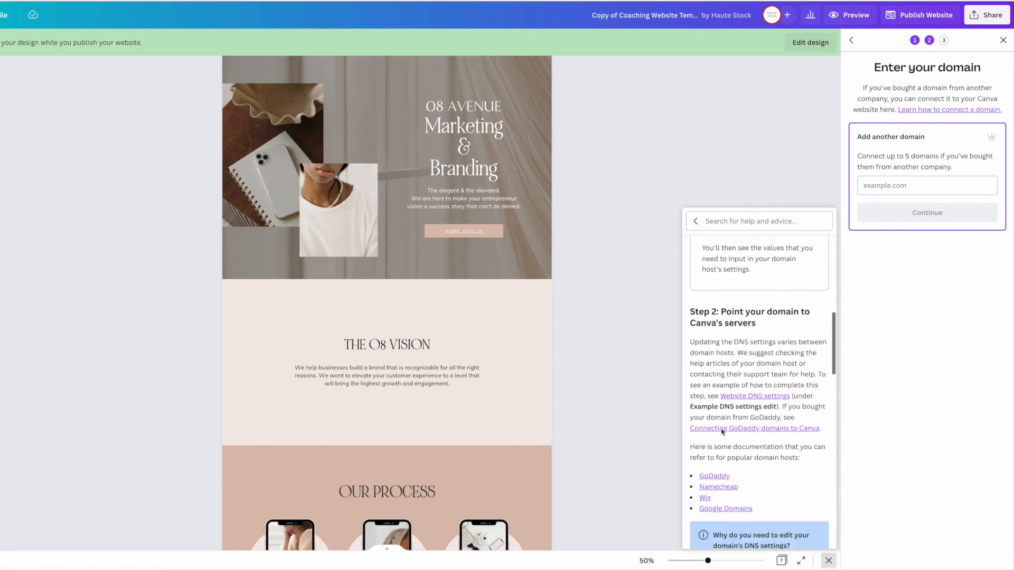
{"action": "scroll", "scroll_direction": "down", "scroll_amount": 3}
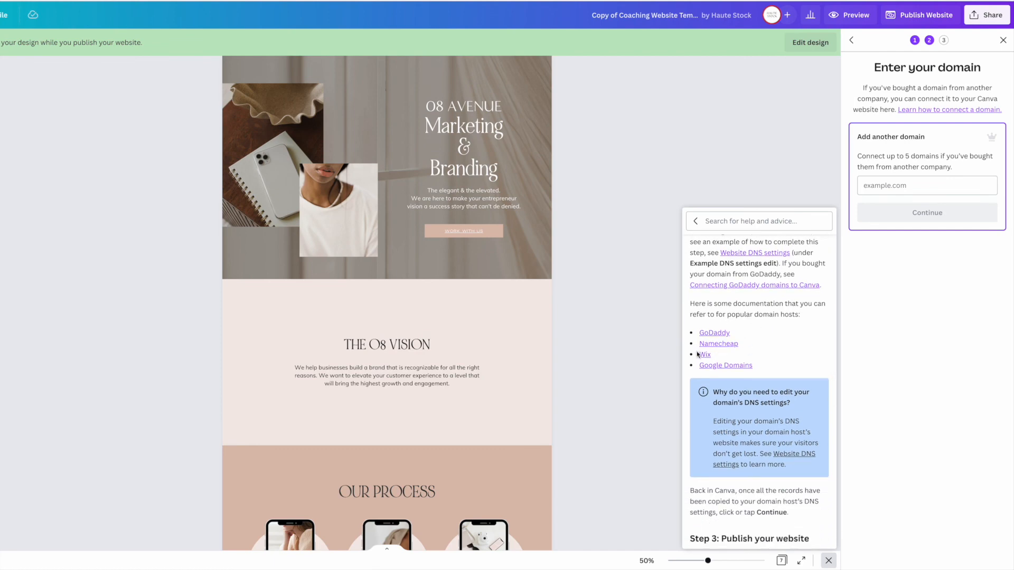